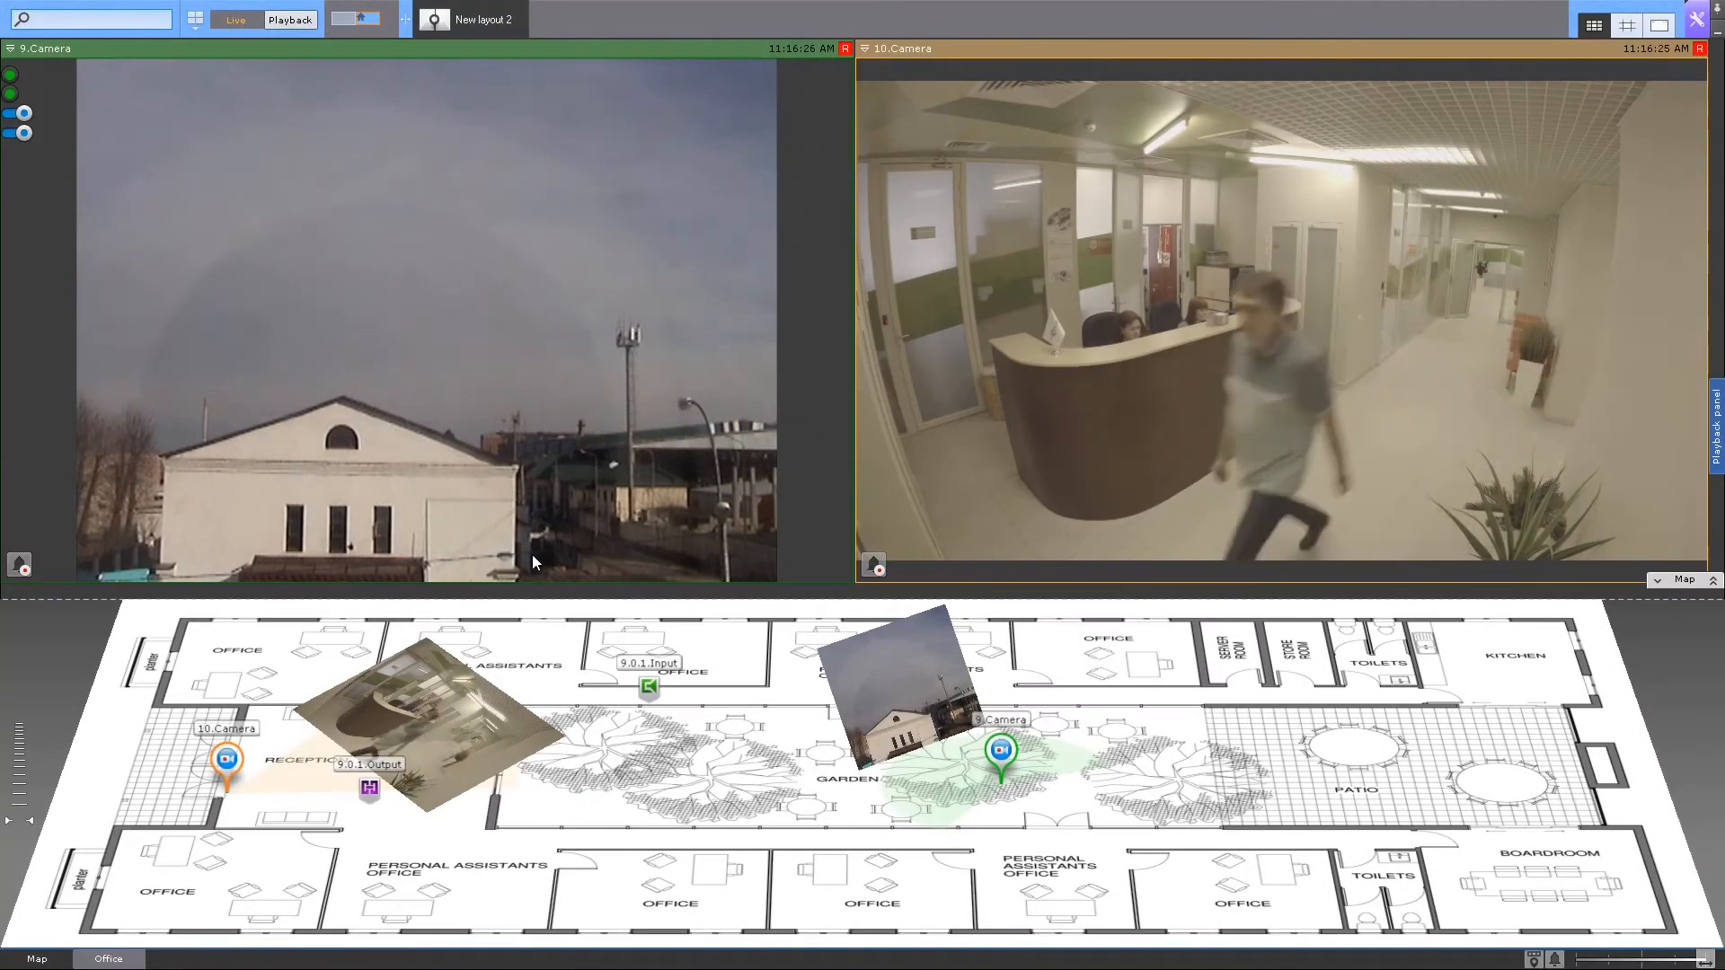
{"action": "mouse_move", "coordinate": [227, 762]}
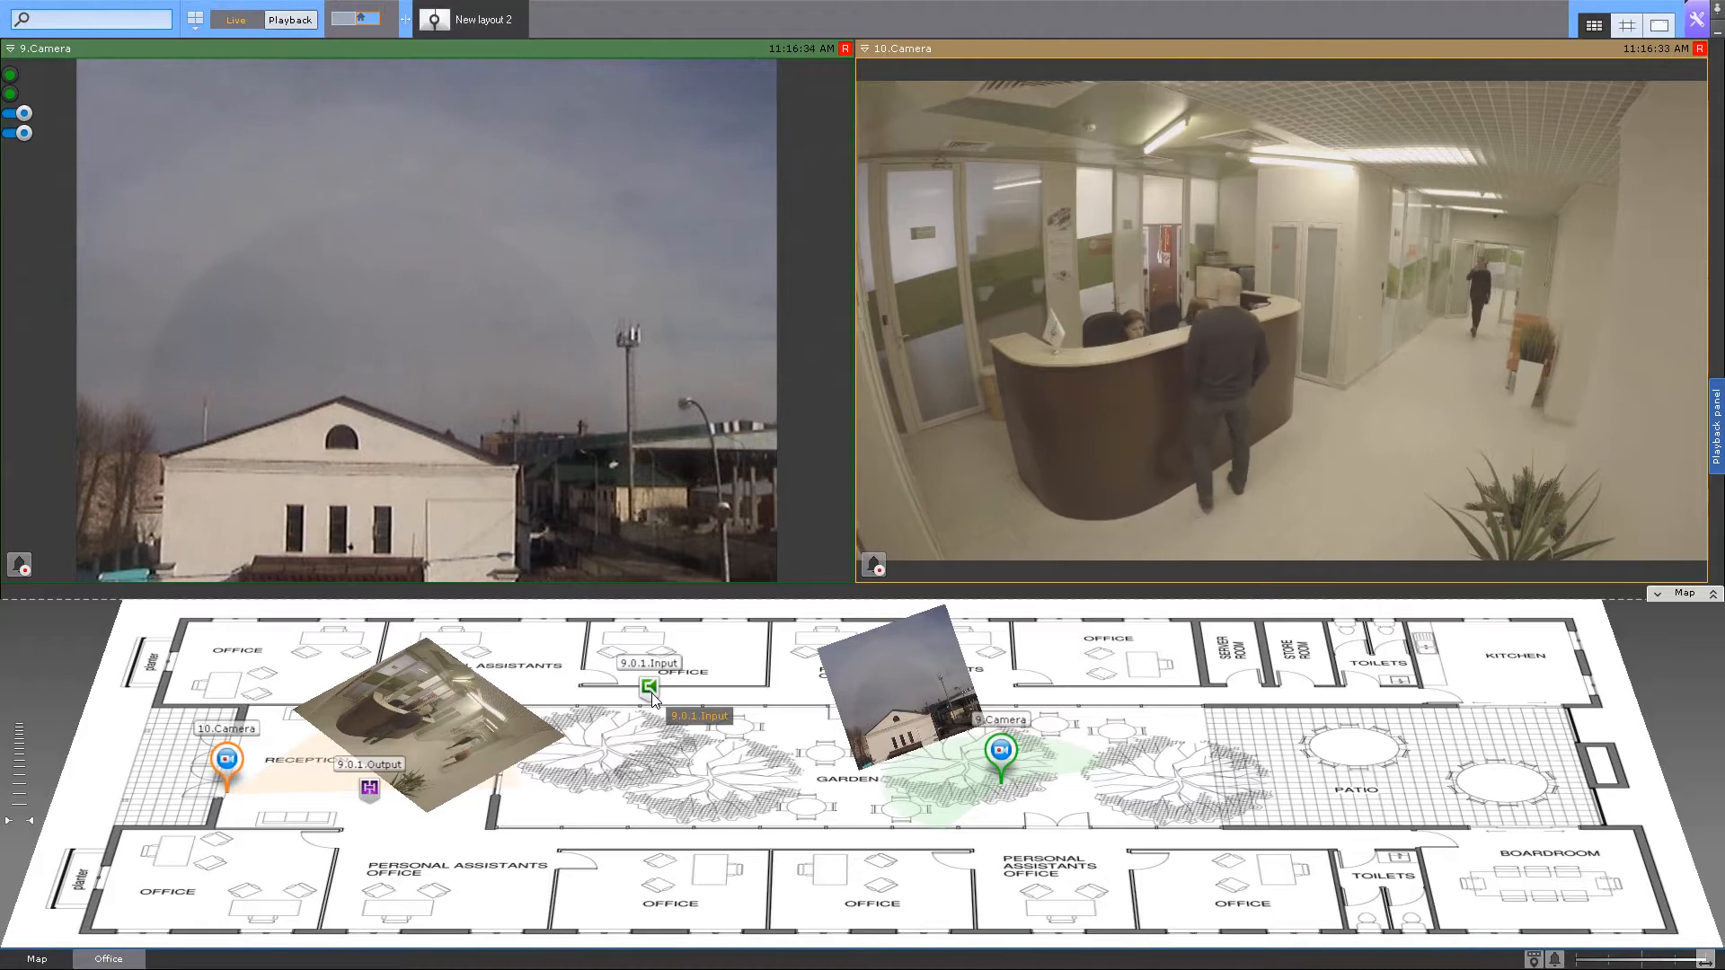
{"action": "mouse_move", "coordinate": [731, 766]}
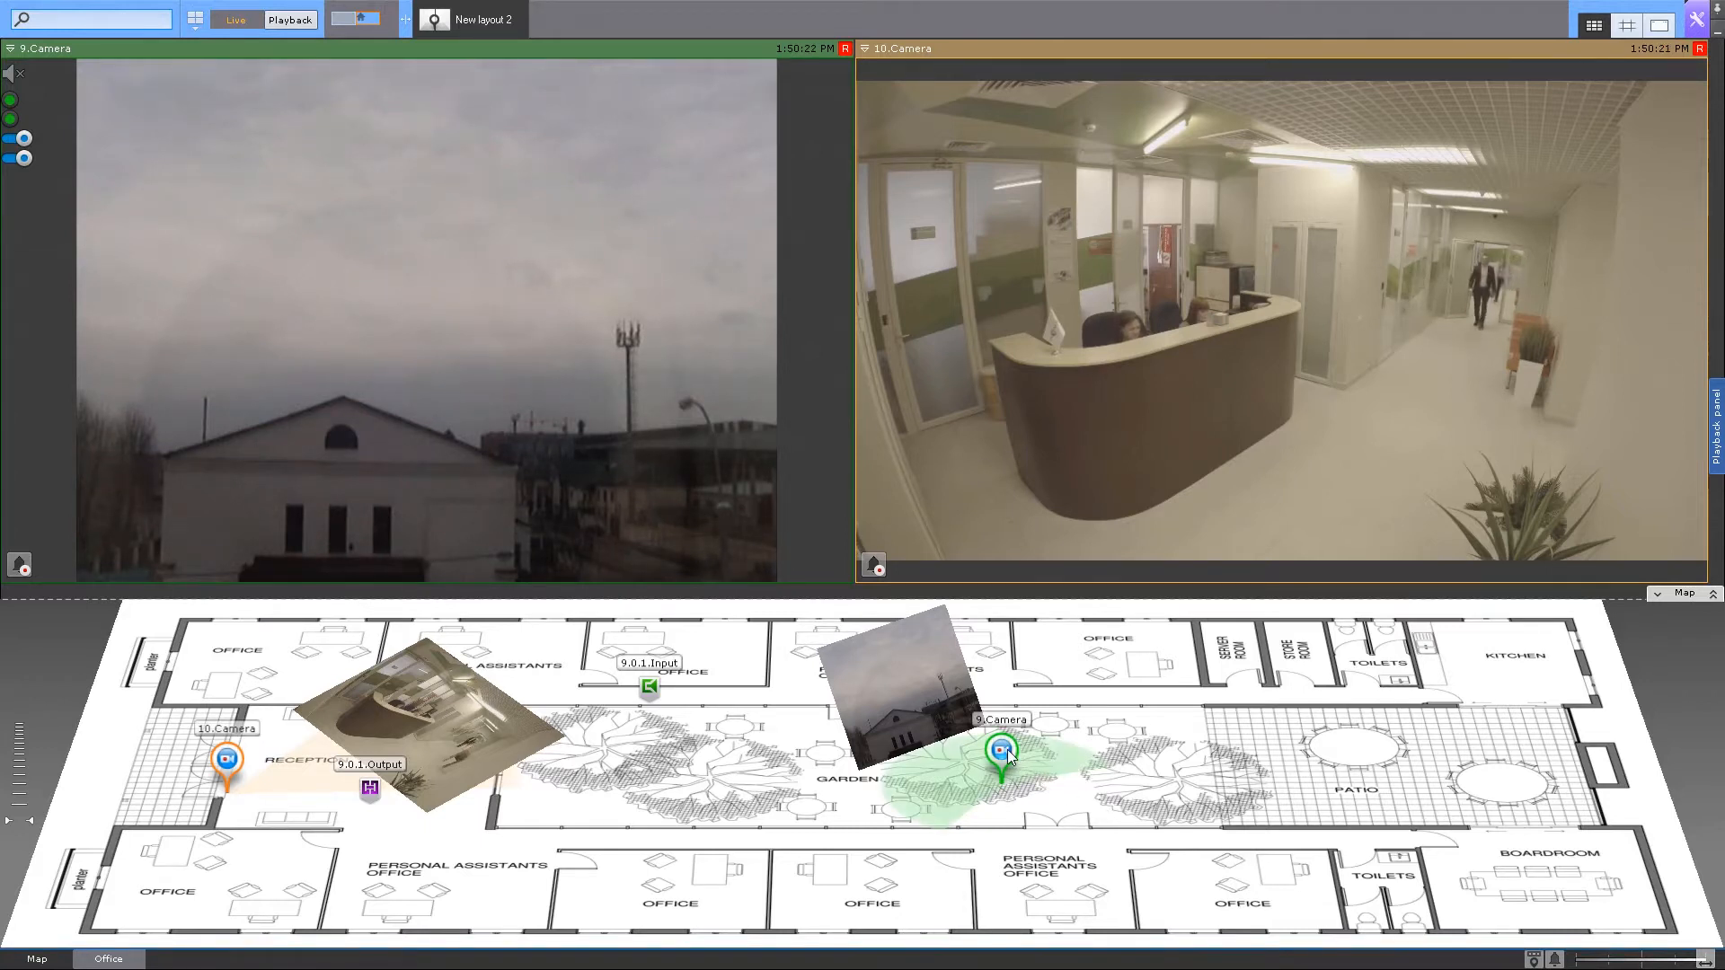
Turn 9.0.1.Output off, then back on, from 9.Camera's marker on the Office map
{"action": "right_click", "coordinate": [997, 751]}
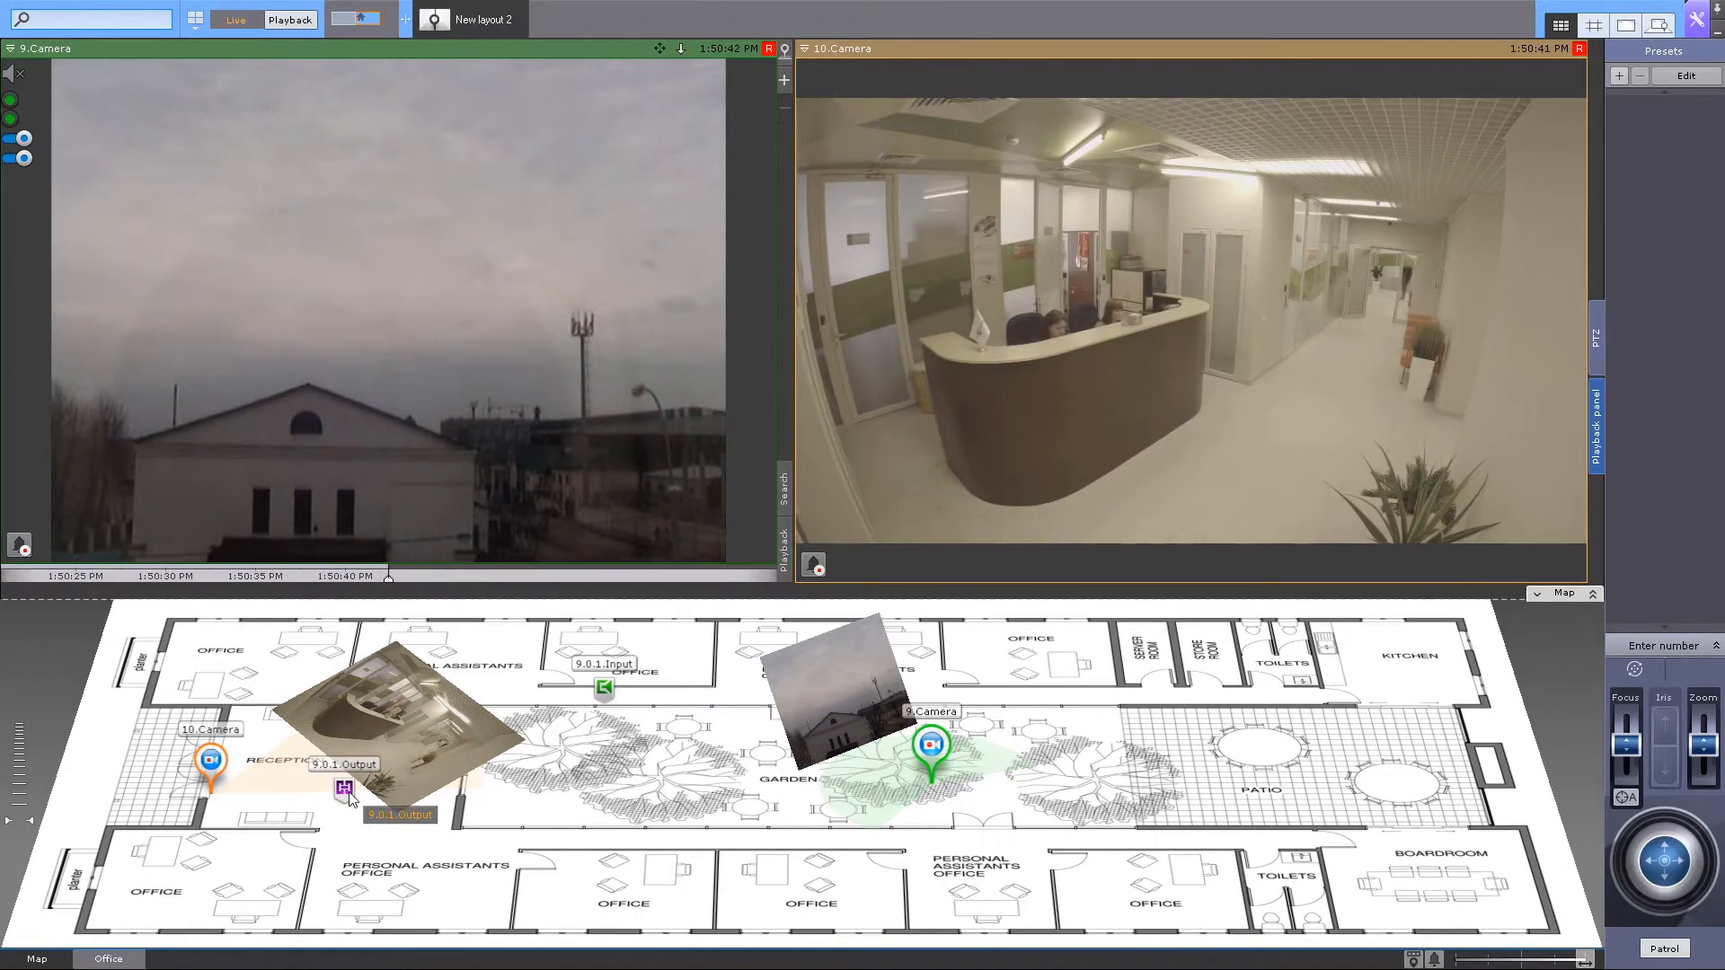
{"action": "left_click", "coordinate": [344, 788]}
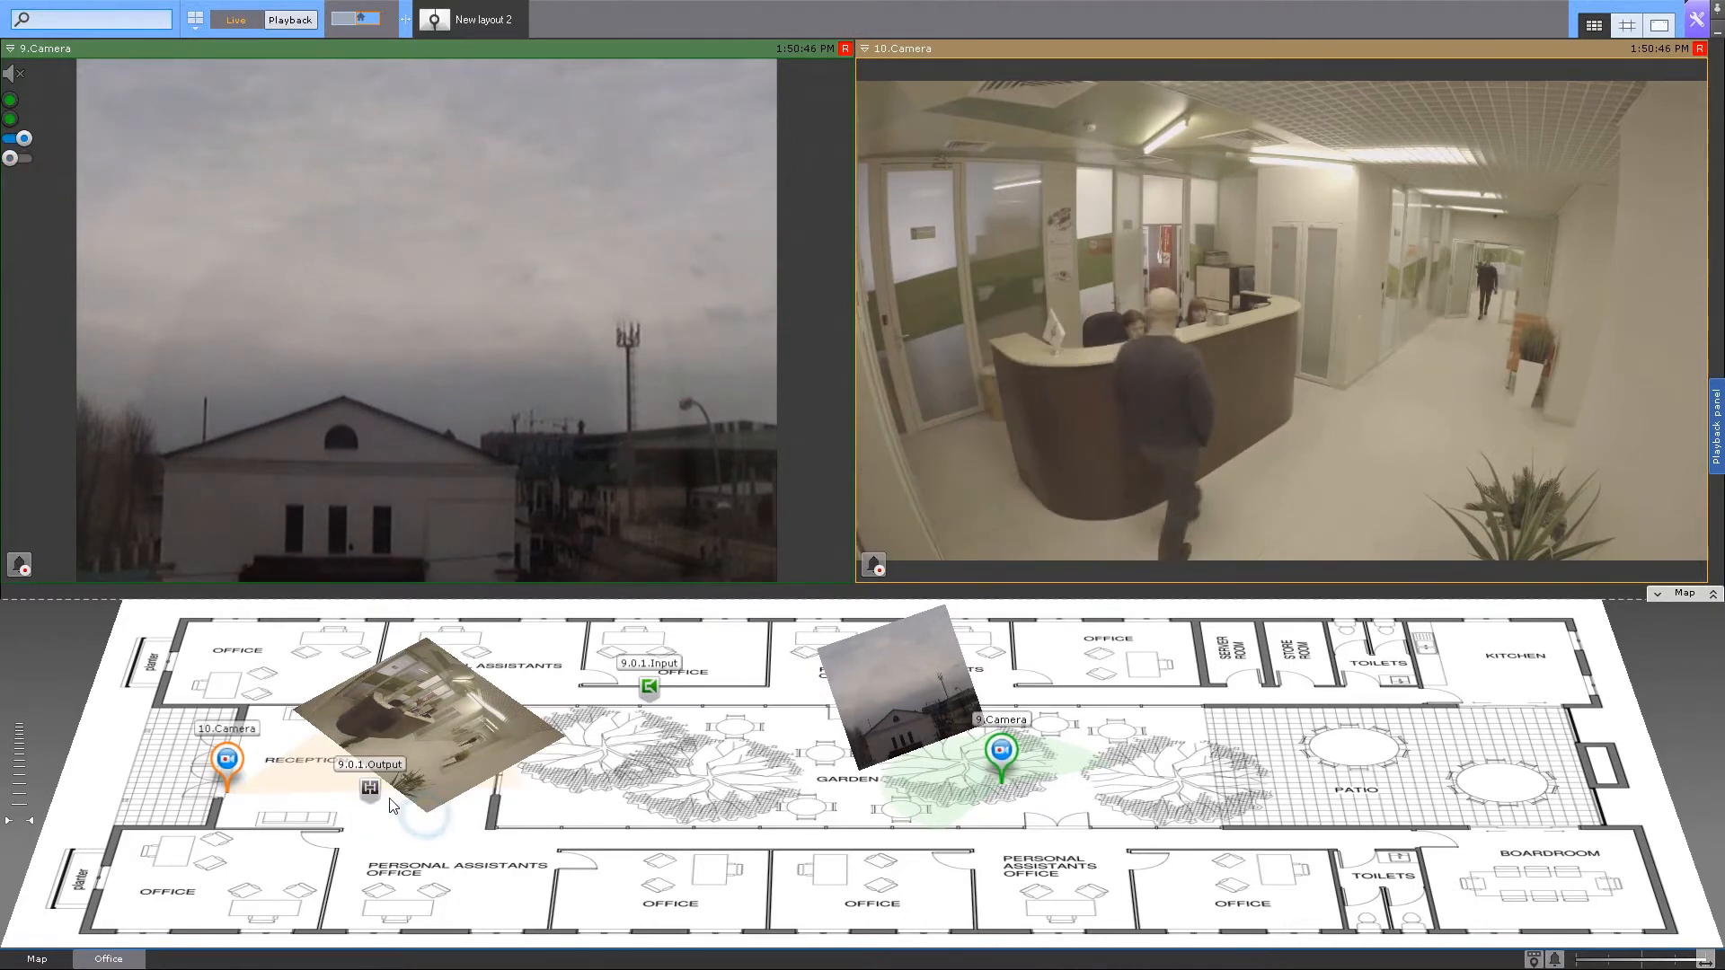
{"action": "left_click", "coordinate": [369, 791]}
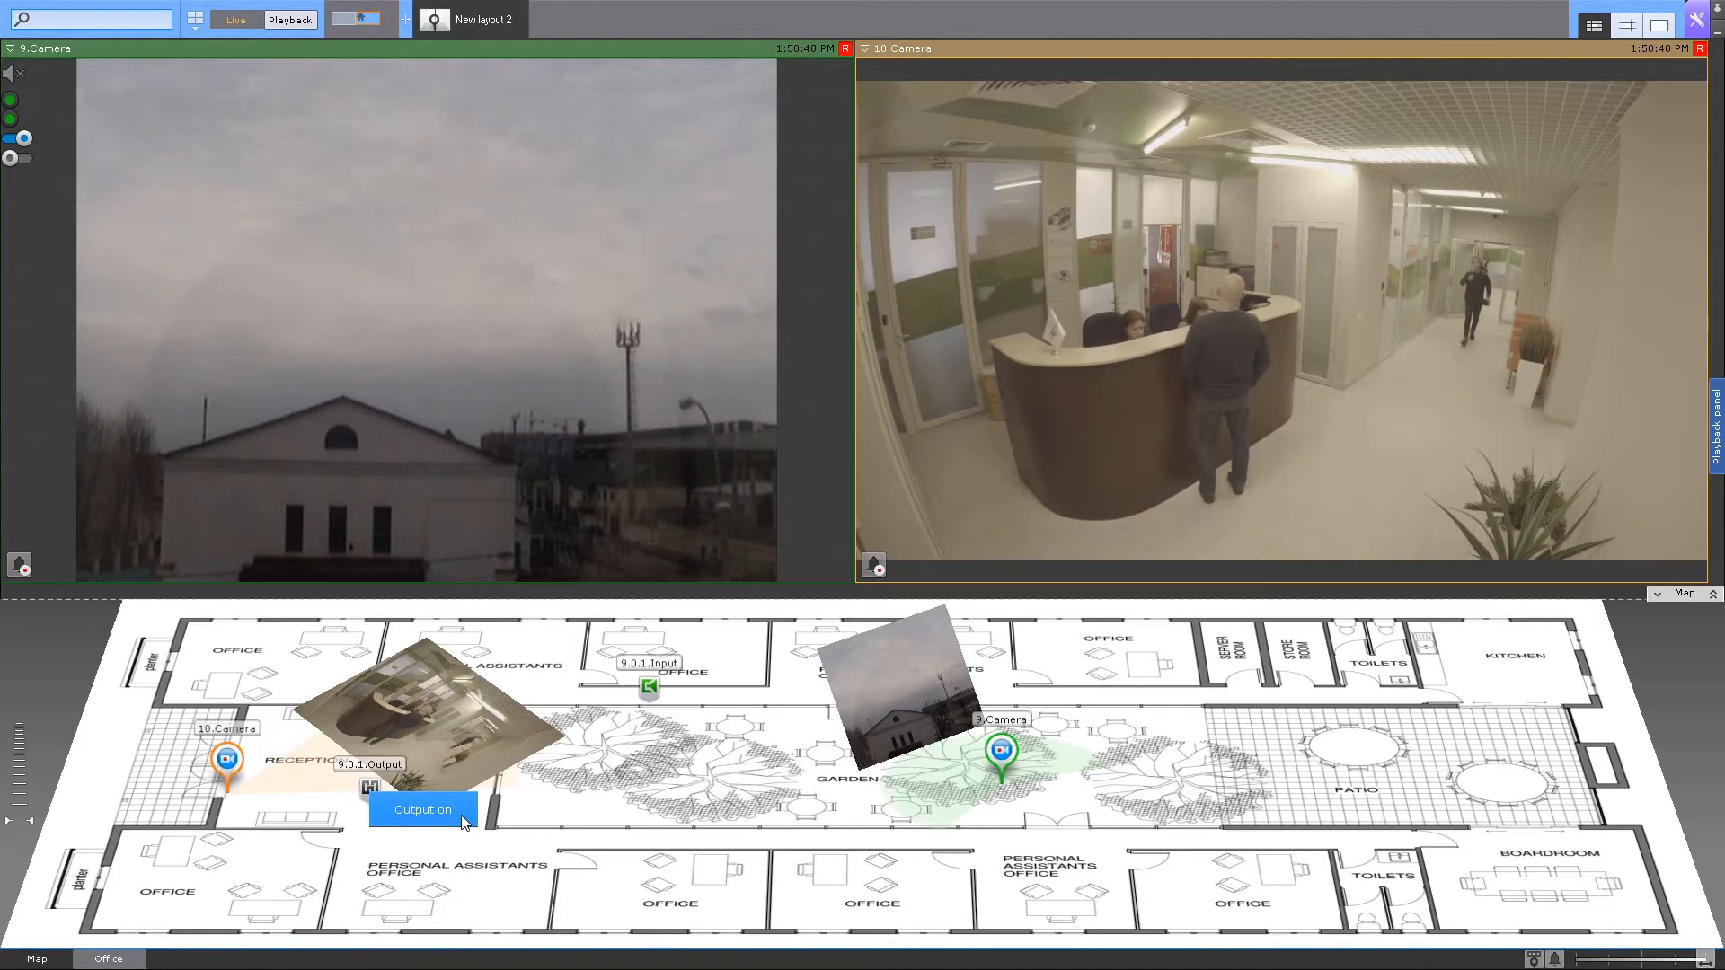
{"action": "left_click", "coordinate": [421, 810]}
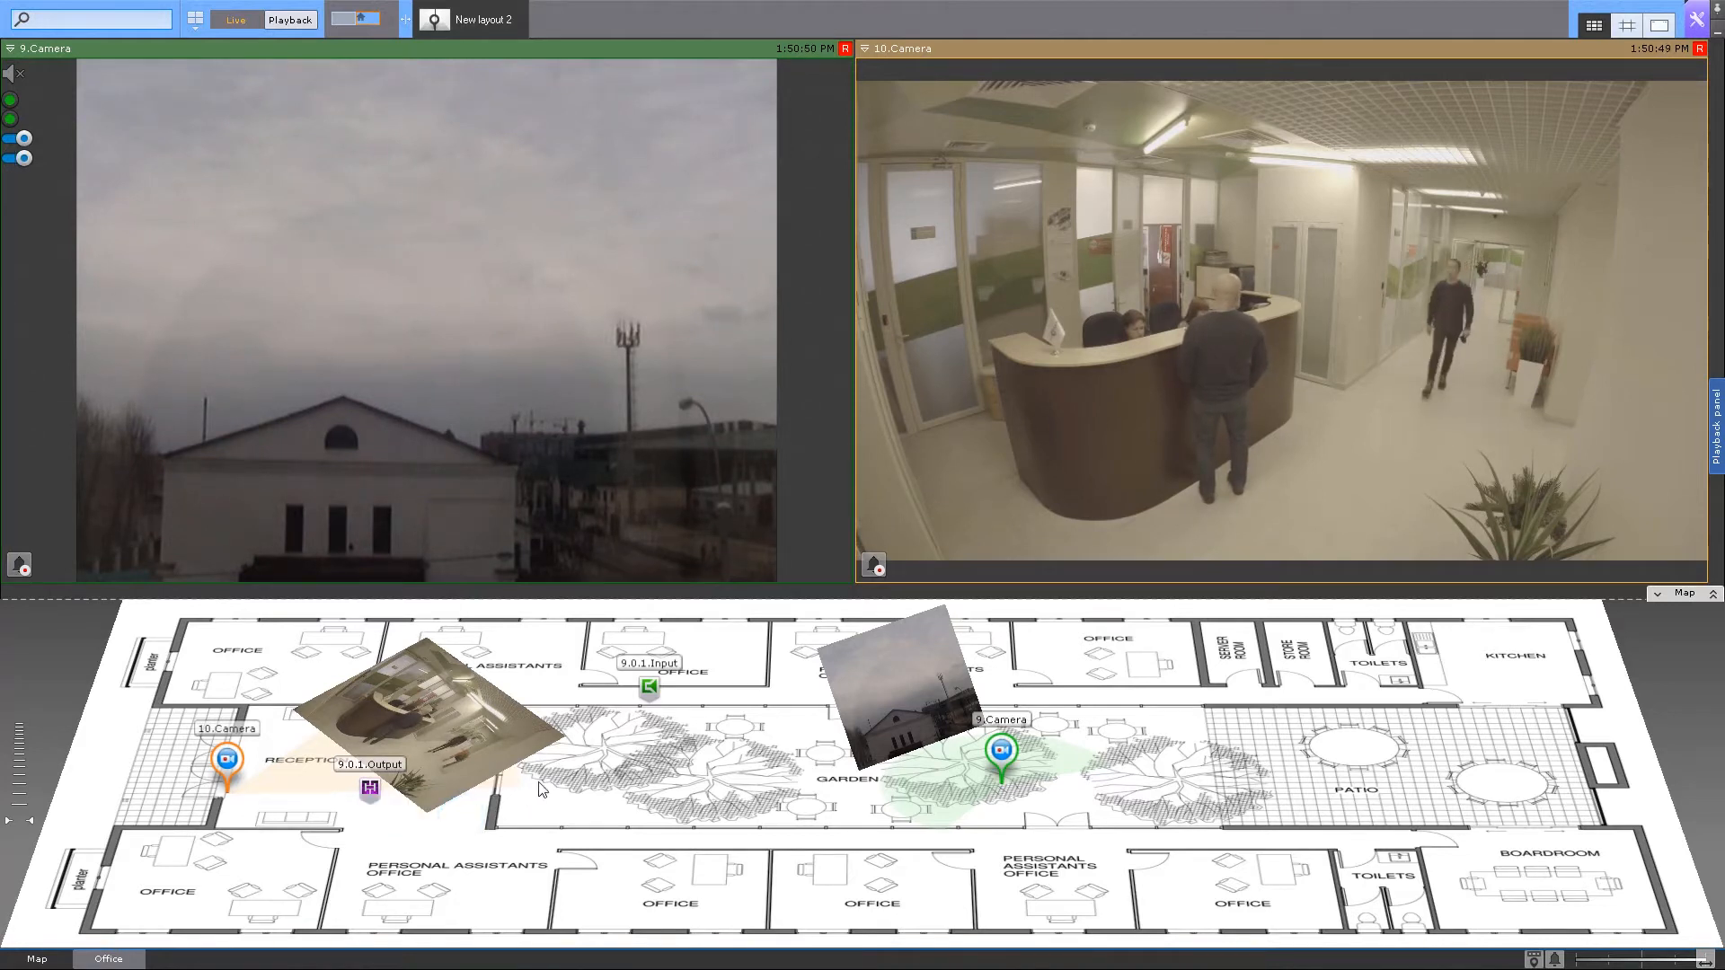
{"action": "mouse_move", "coordinate": [650, 687]}
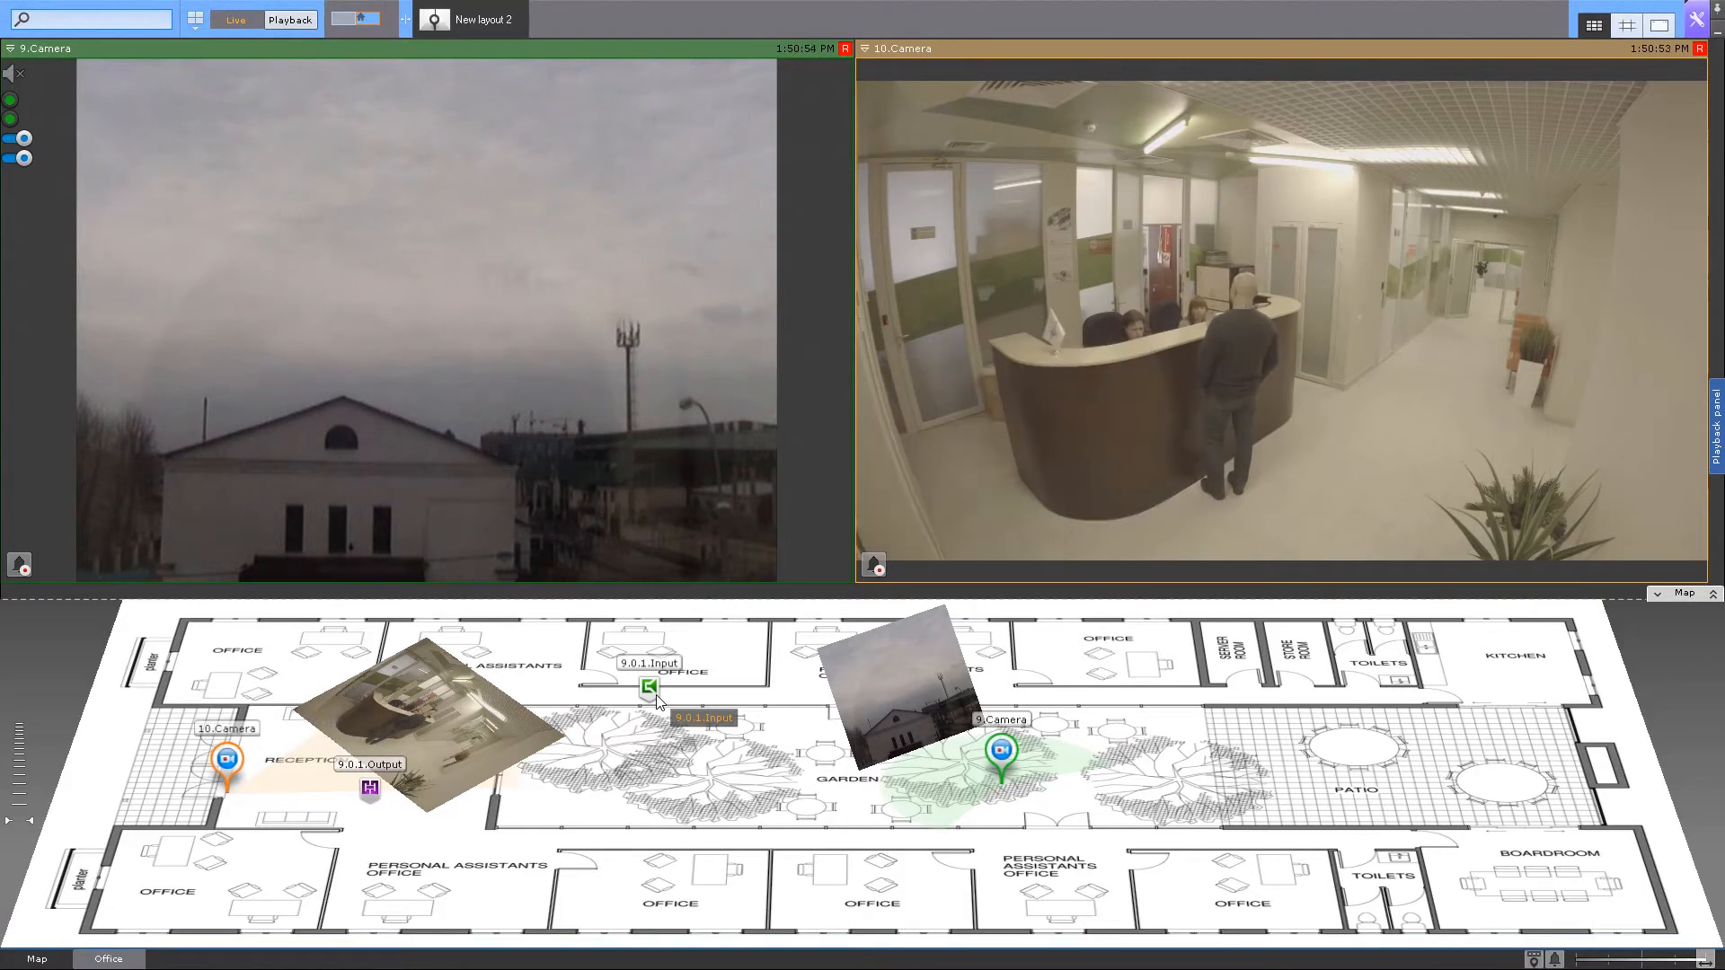
{"action": "mouse_move", "coordinate": [710, 658]}
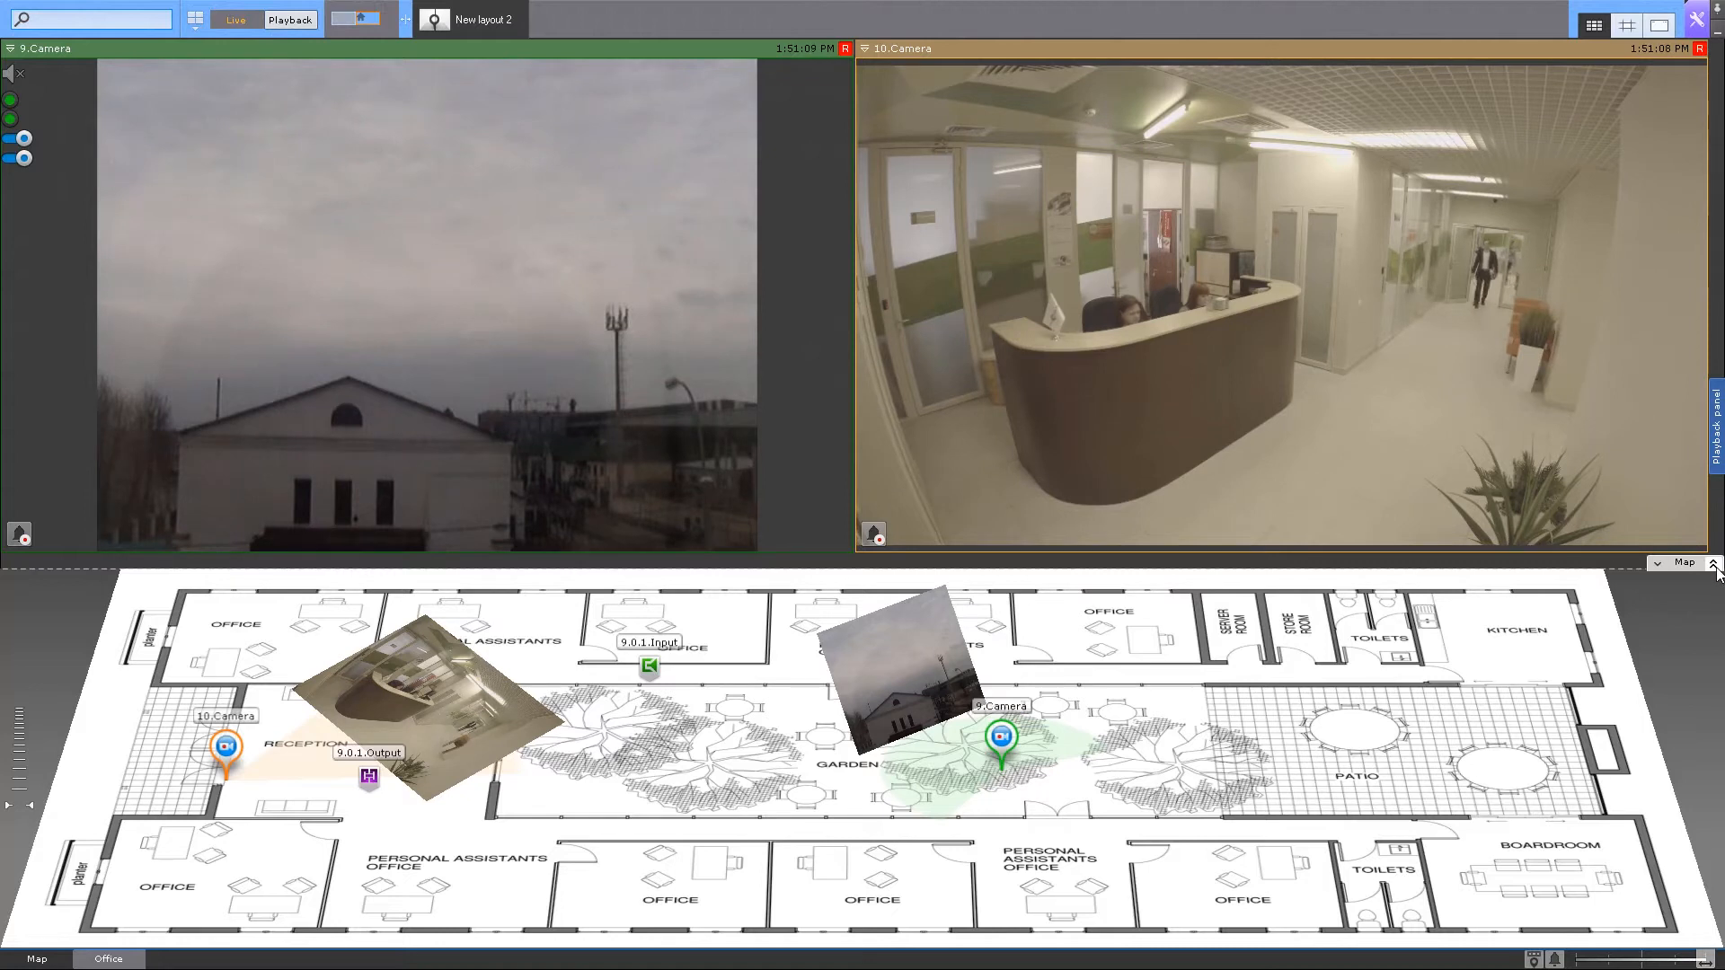
Collapse the Map panel so the camera tiles get more space
{"action": "left_click", "coordinate": [1706, 562]}
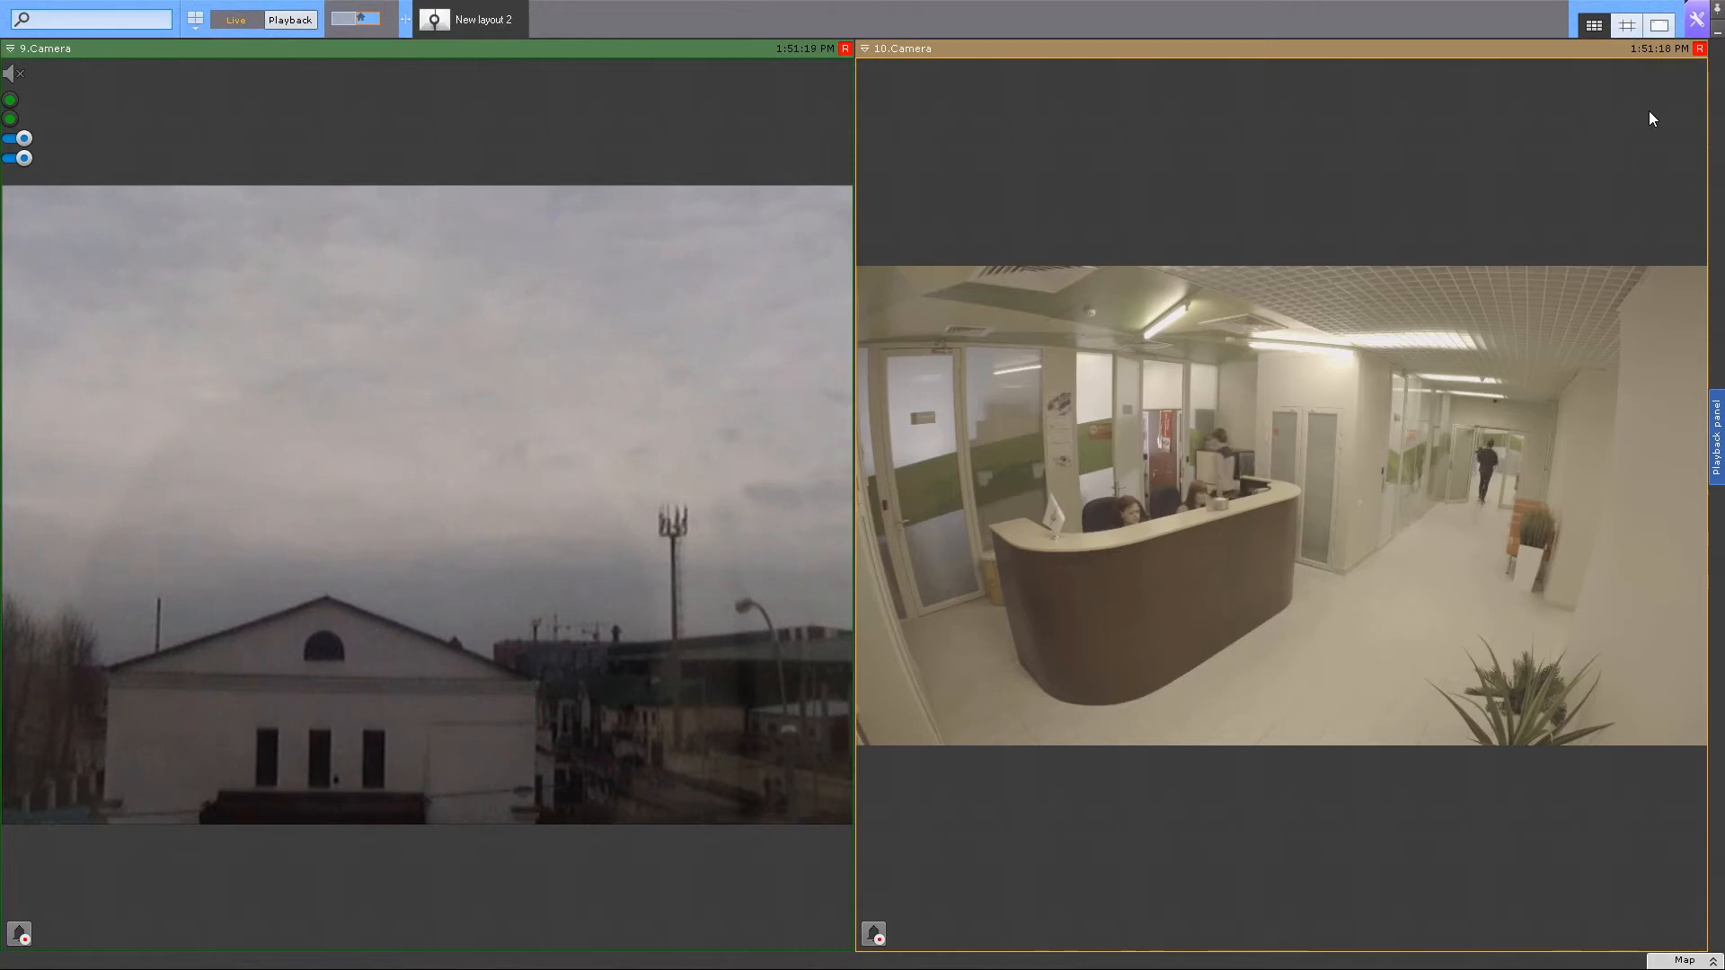
{"action": "mouse_move", "coordinate": [1657, 862]}
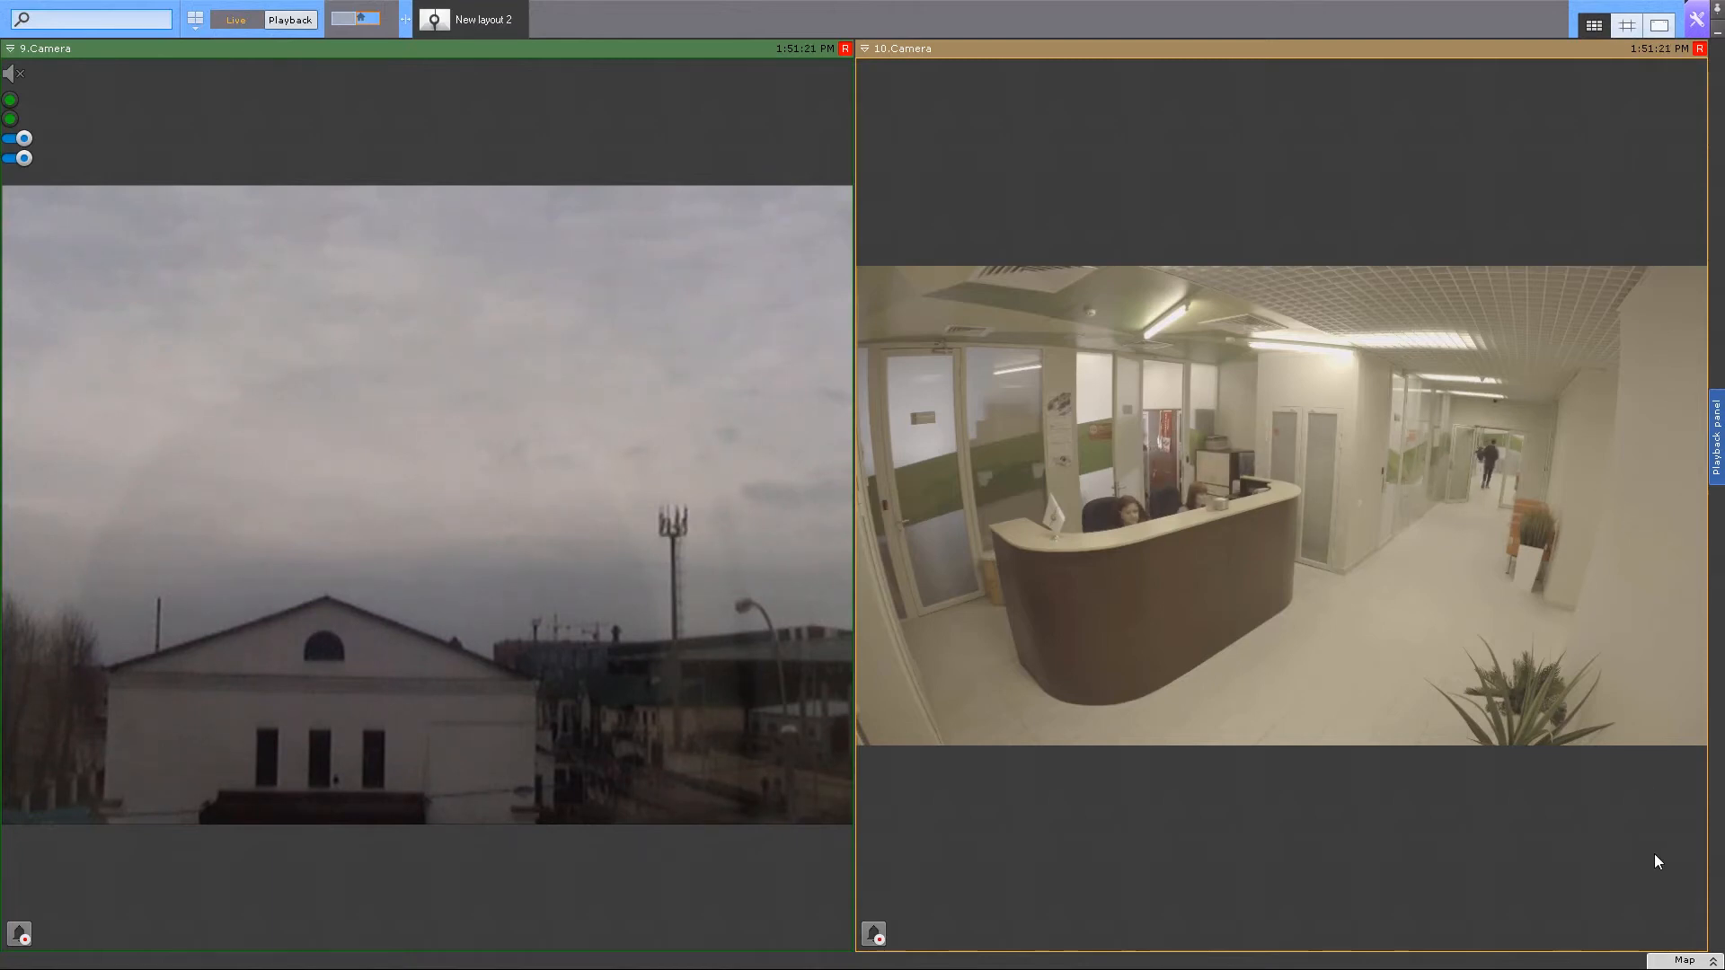
{"action": "left_click", "coordinate": [1681, 959]}
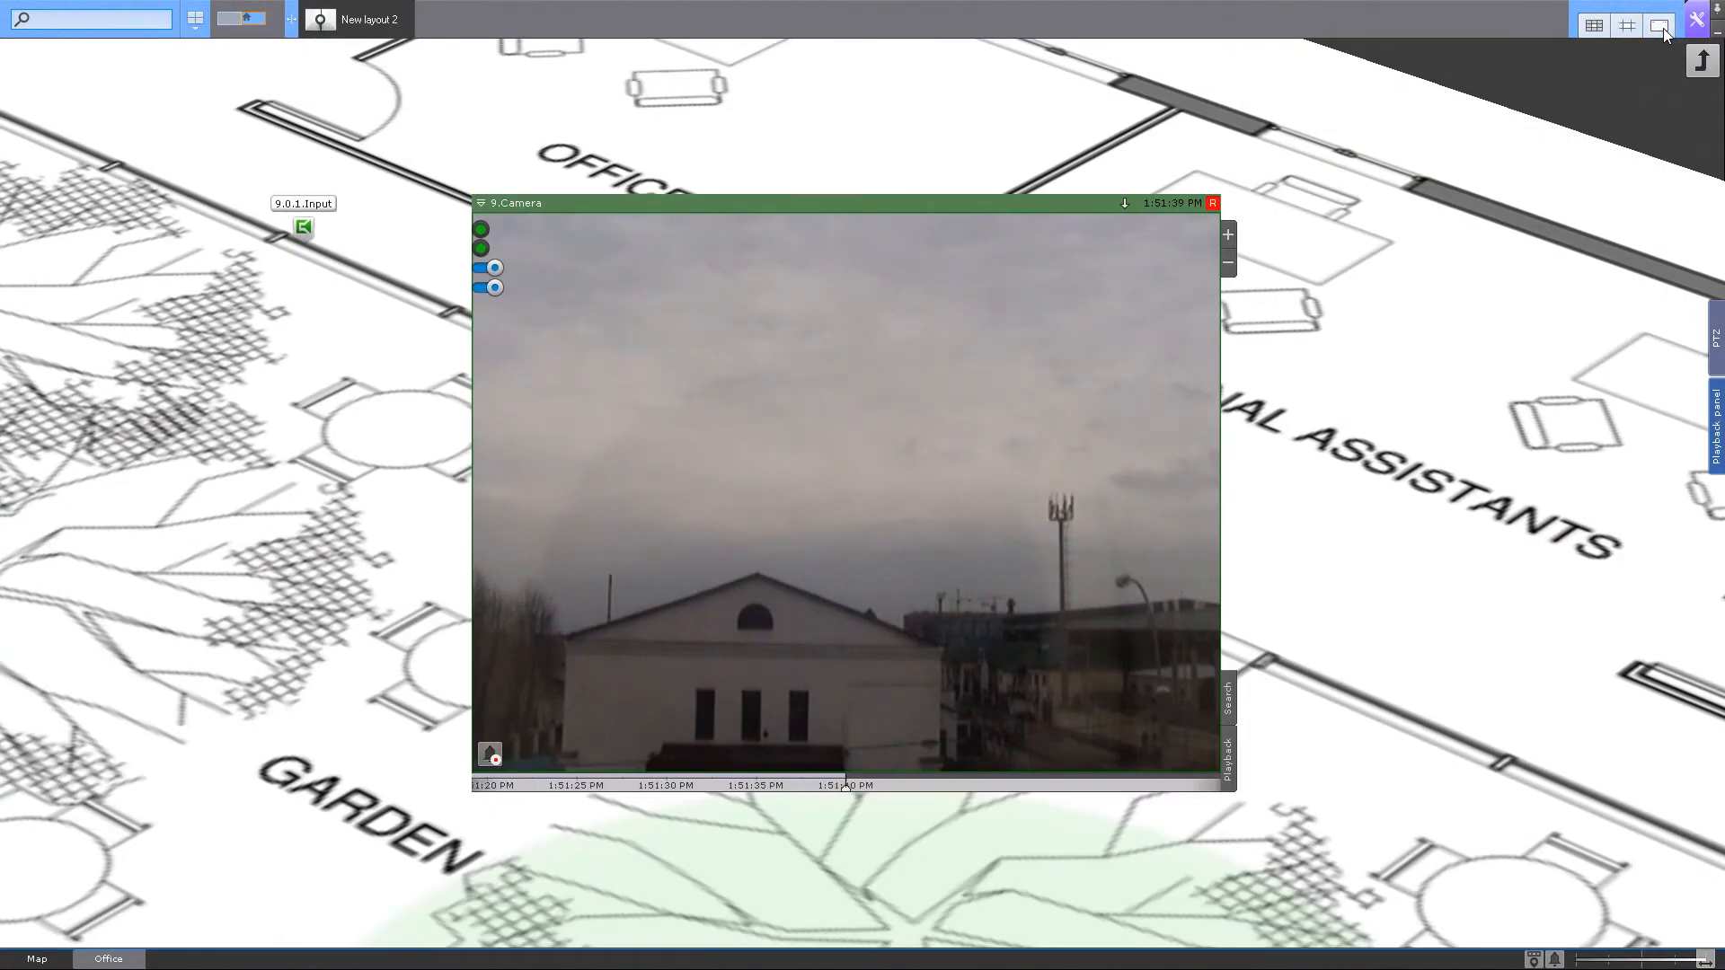
{"action": "mouse_move", "coordinate": [1701, 60]}
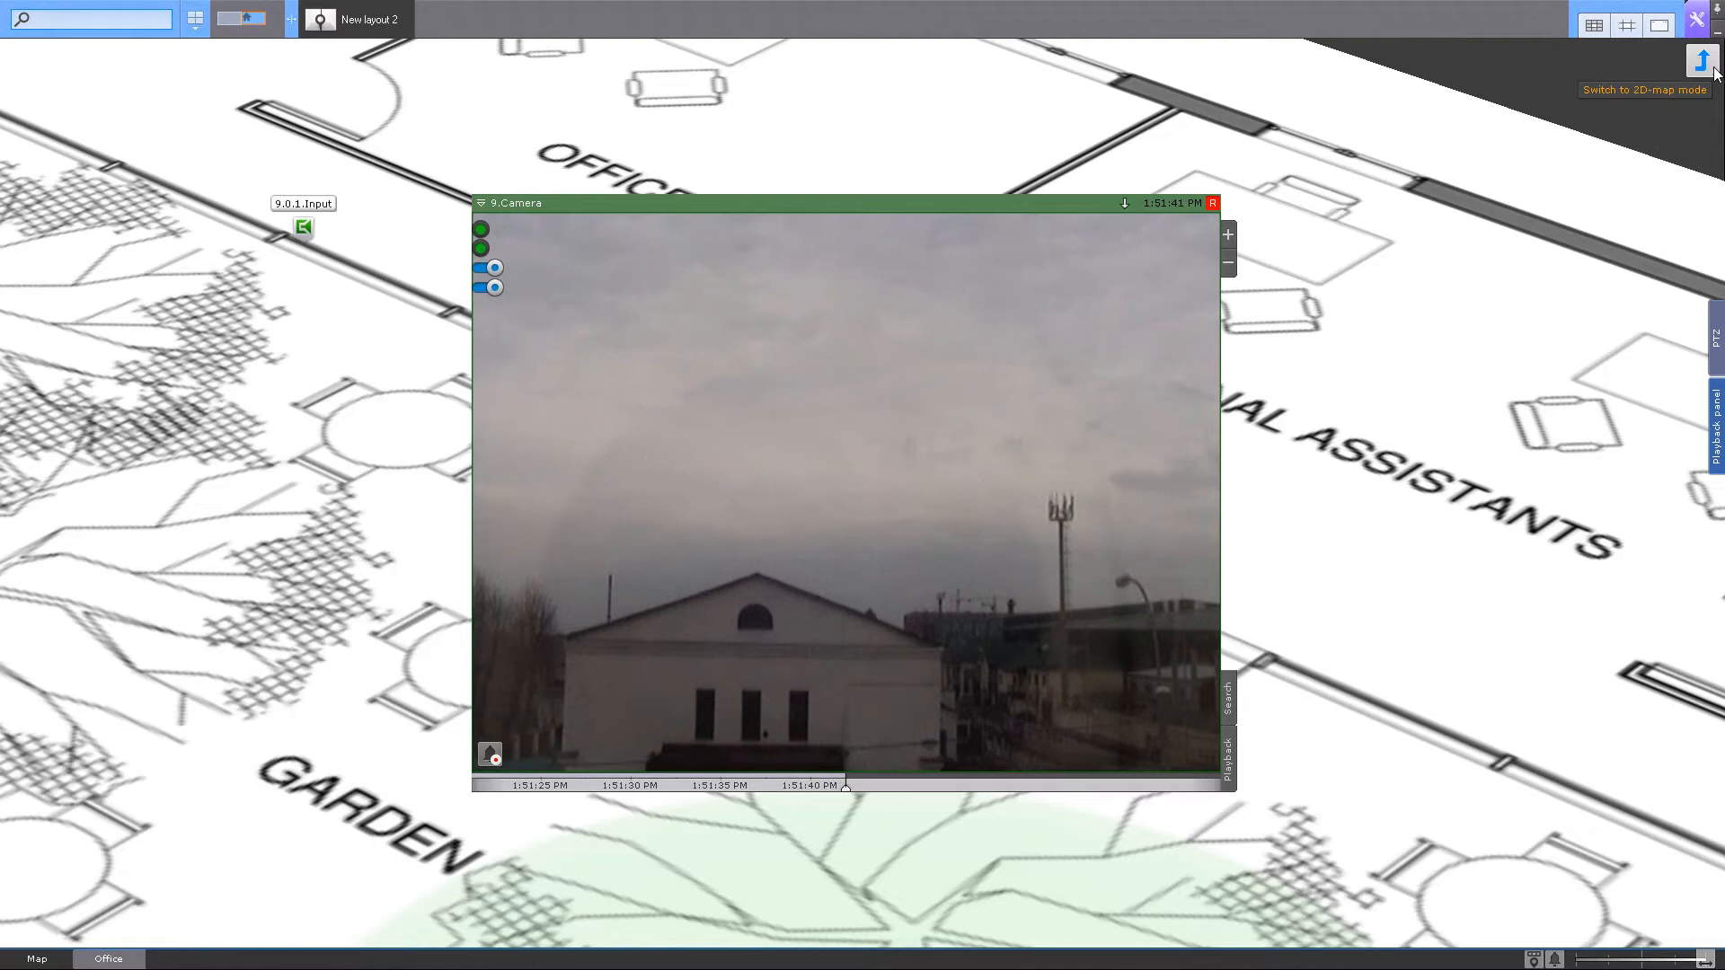
Switch the full-screen Office map to 2D map mode
{"action": "left_click", "coordinate": [1701, 60]}
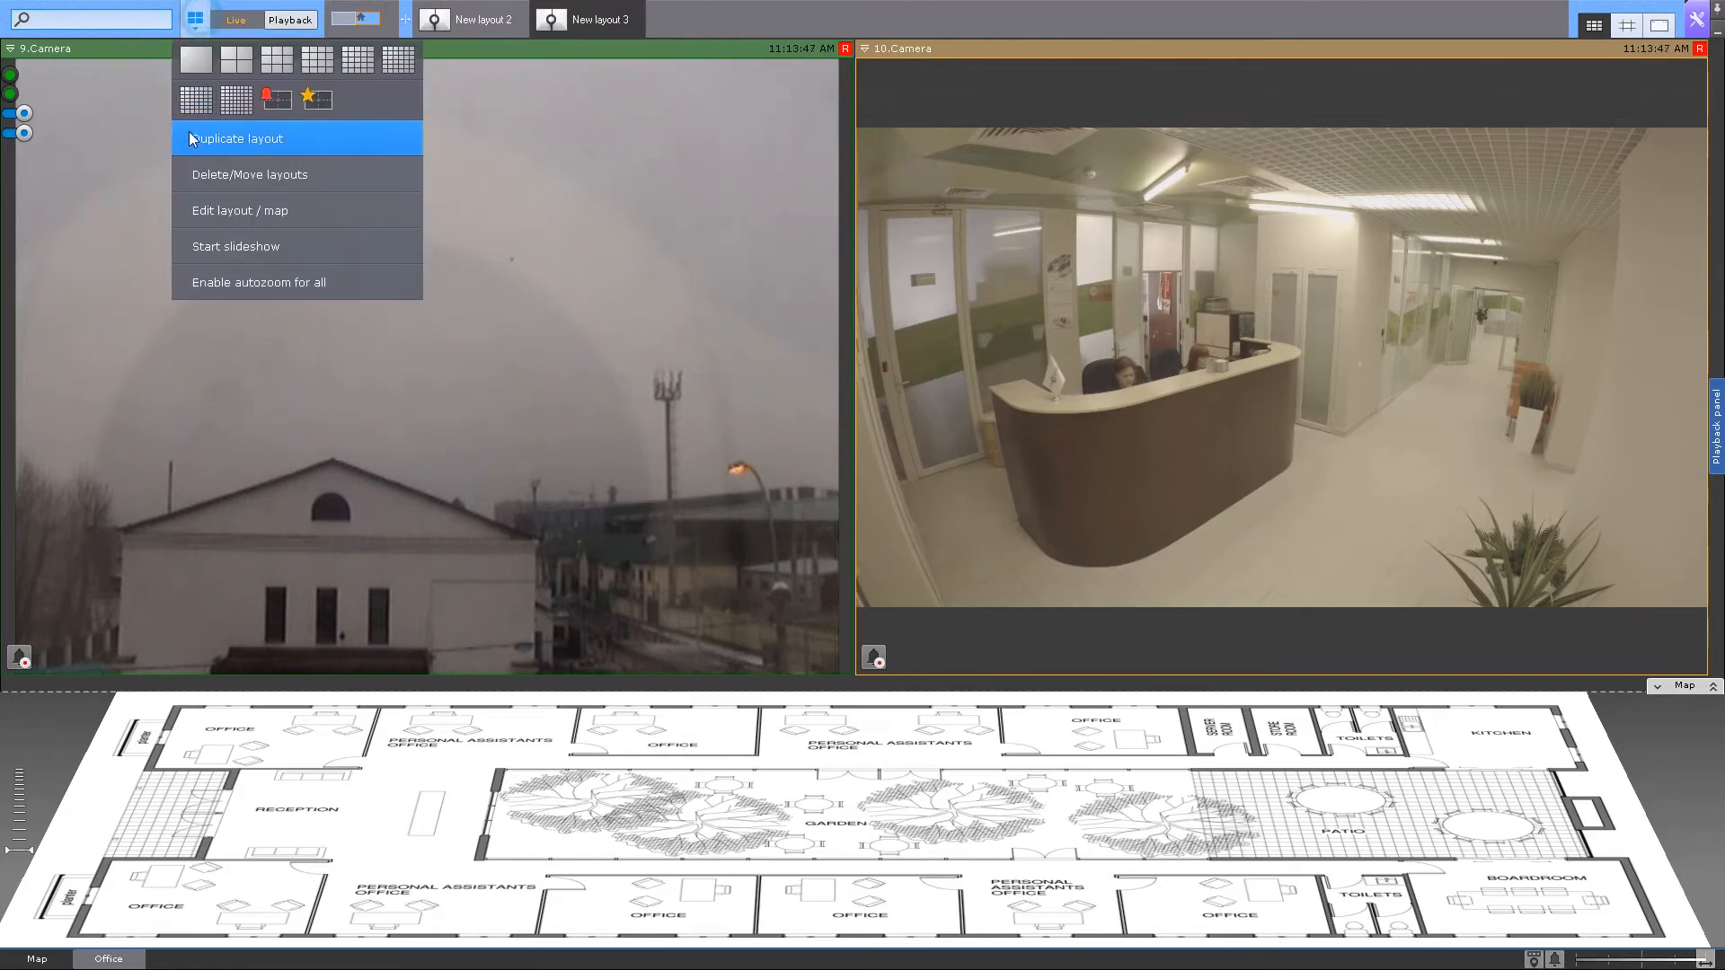
Enter layout edit mode and open the New Map form
{"action": "left_click", "coordinate": [240, 210]}
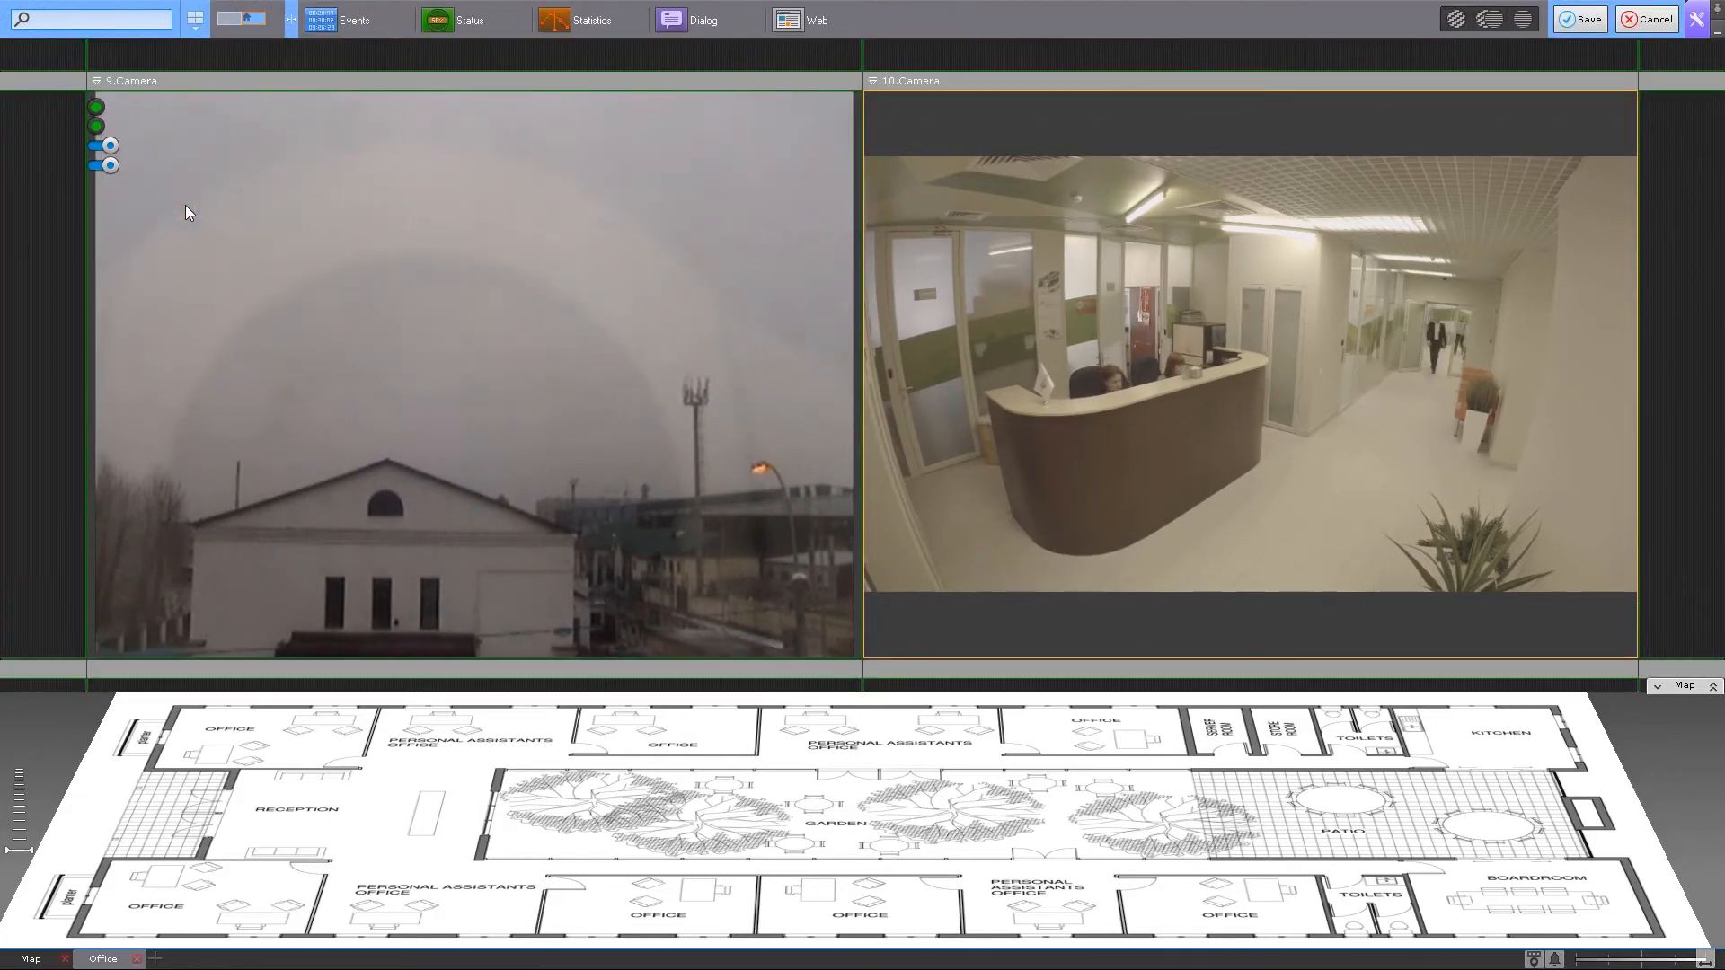
{"action": "left_click", "coordinate": [195, 19]}
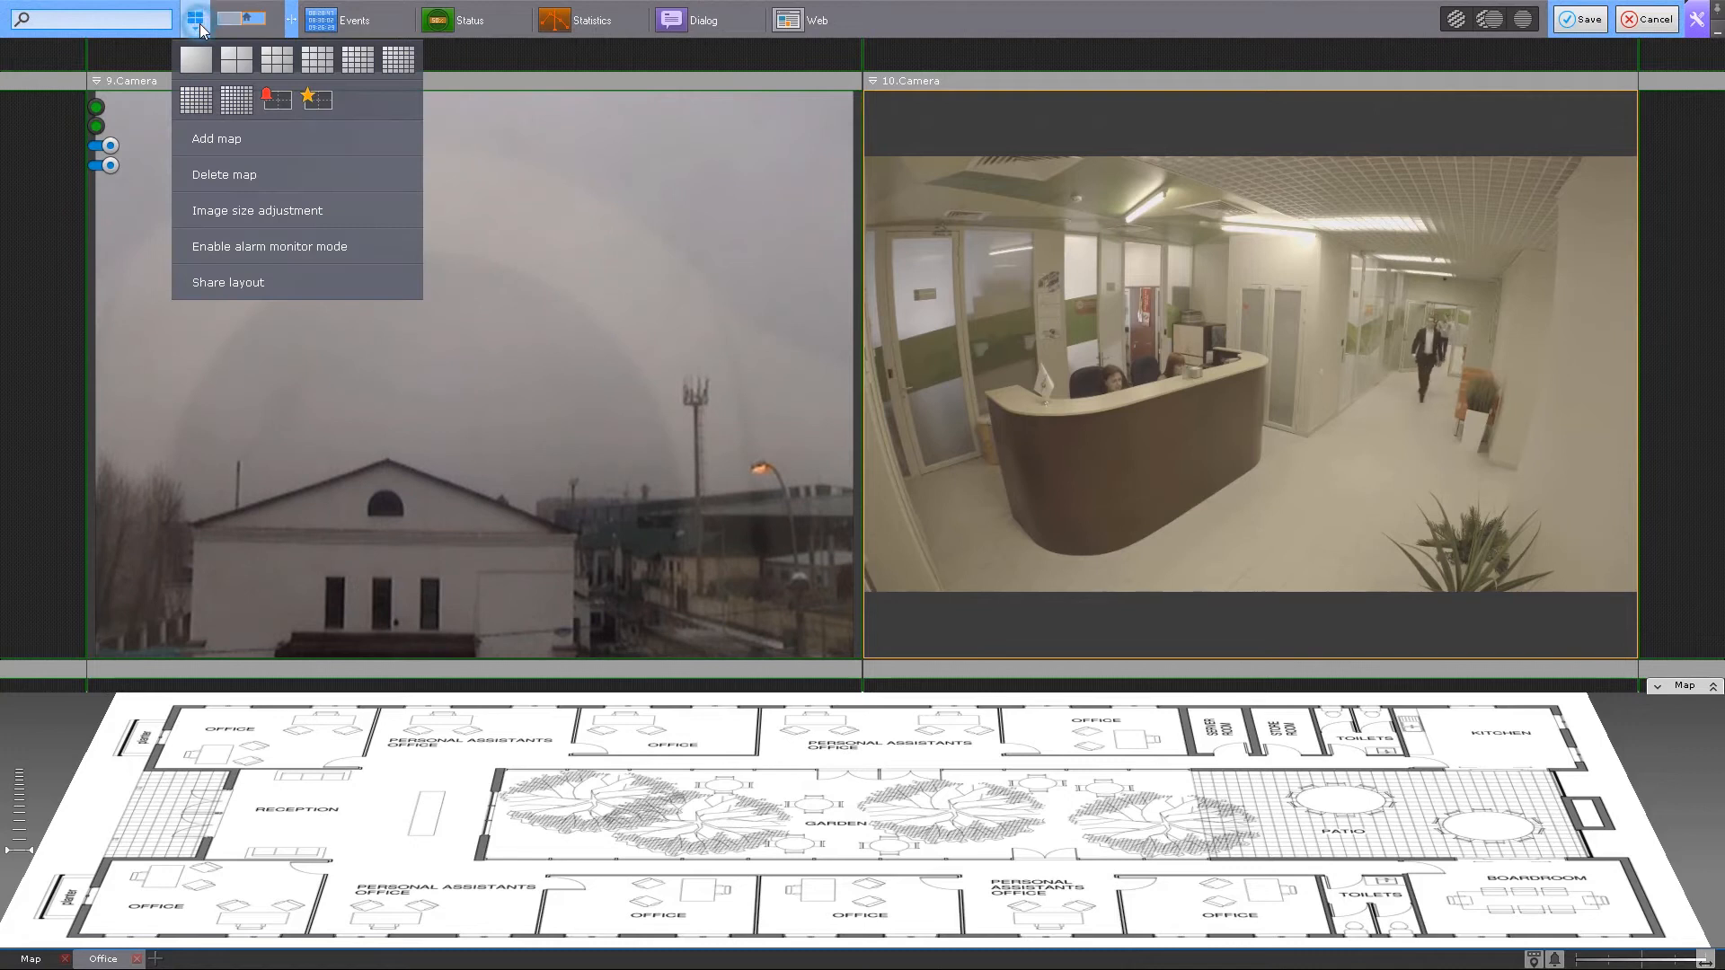
{"action": "mouse_move", "coordinate": [216, 139]}
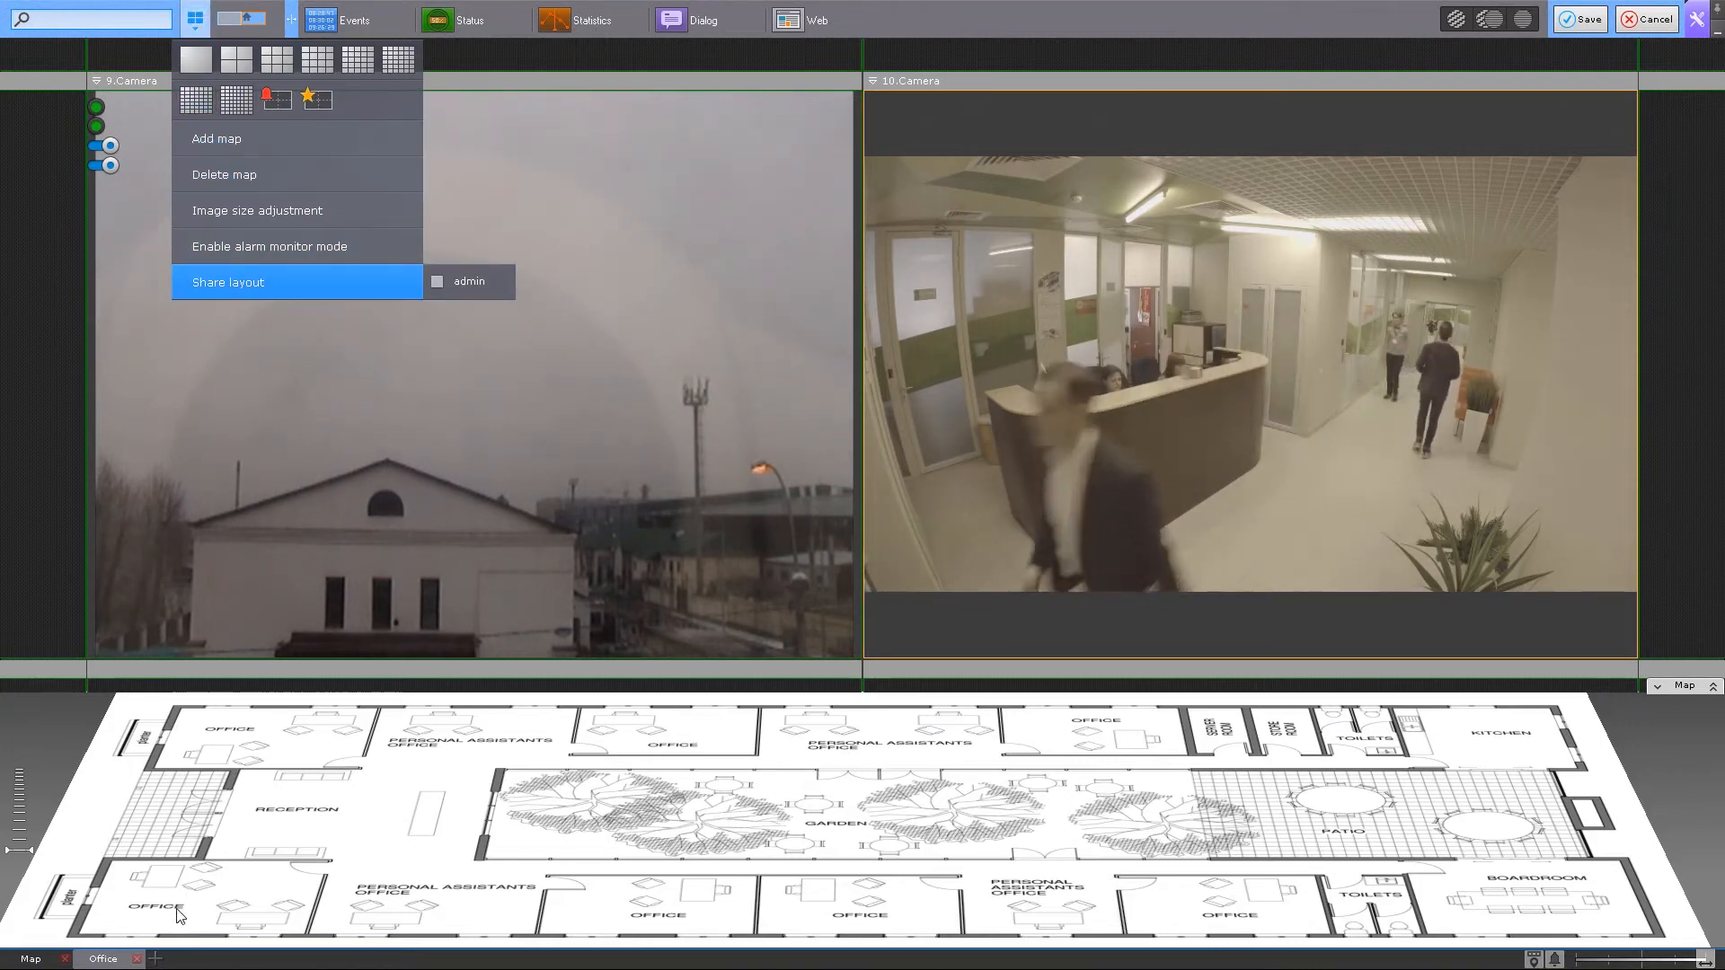
{"action": "left_click", "coordinate": [217, 138]}
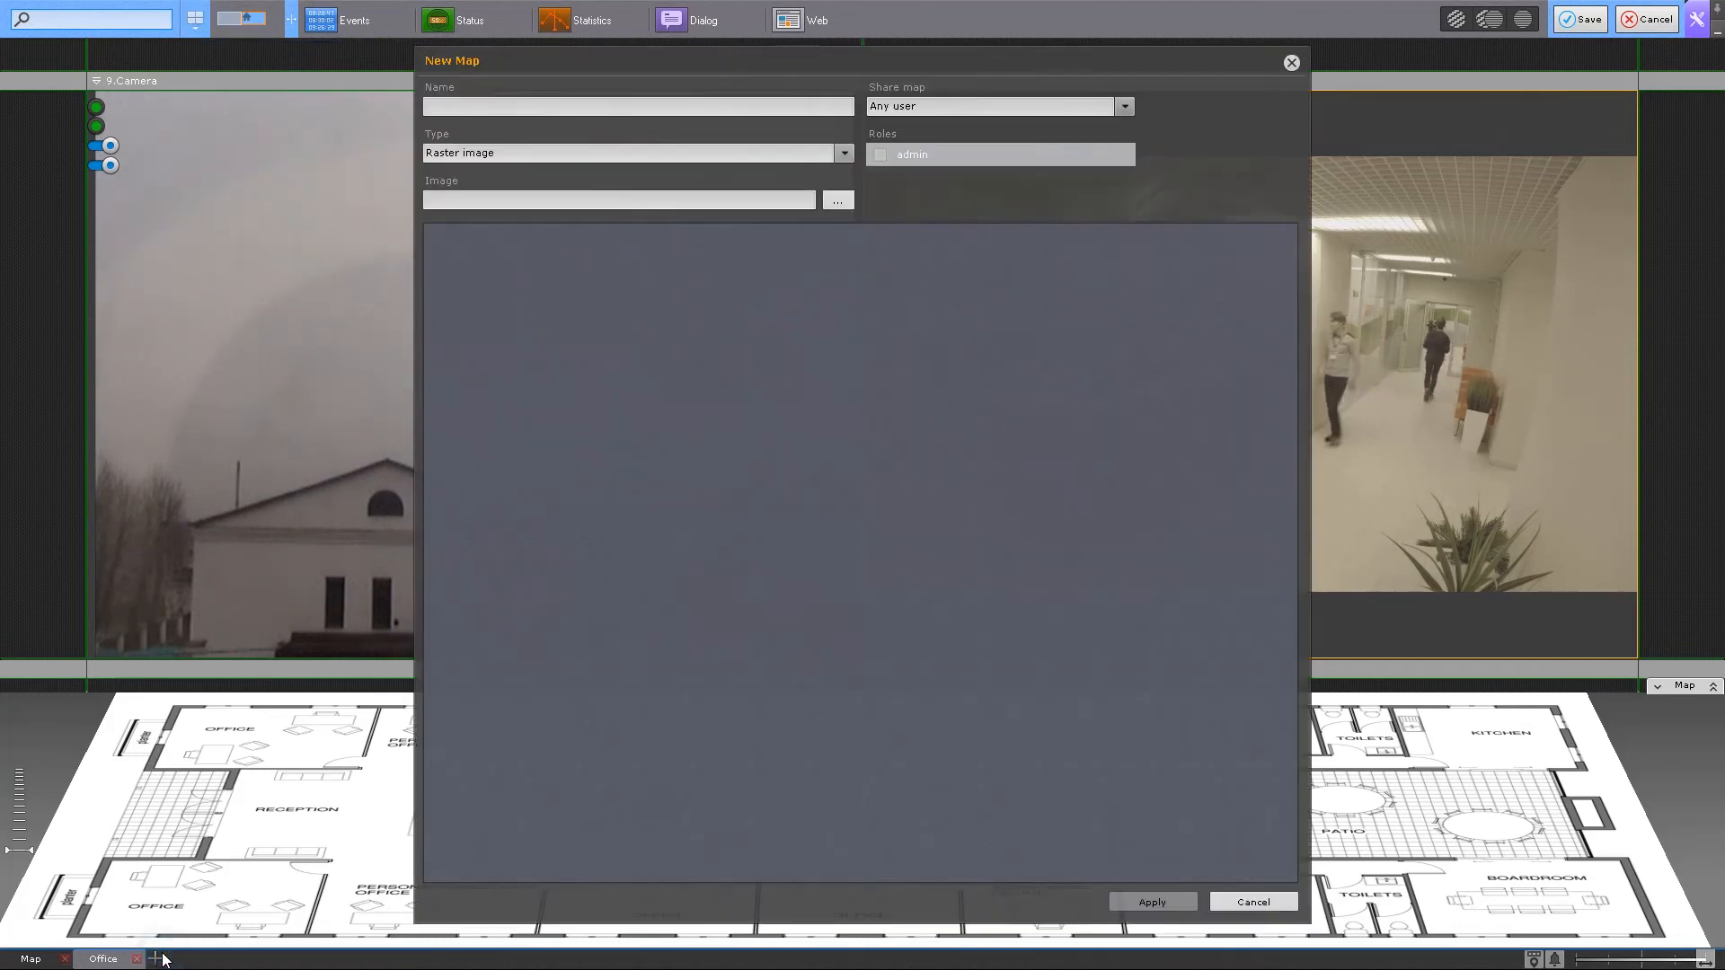
Create map 'Map 2' of type OpenStreetMap, shared by Roles, and apply
{"action": "left_click", "coordinate": [636, 106]}
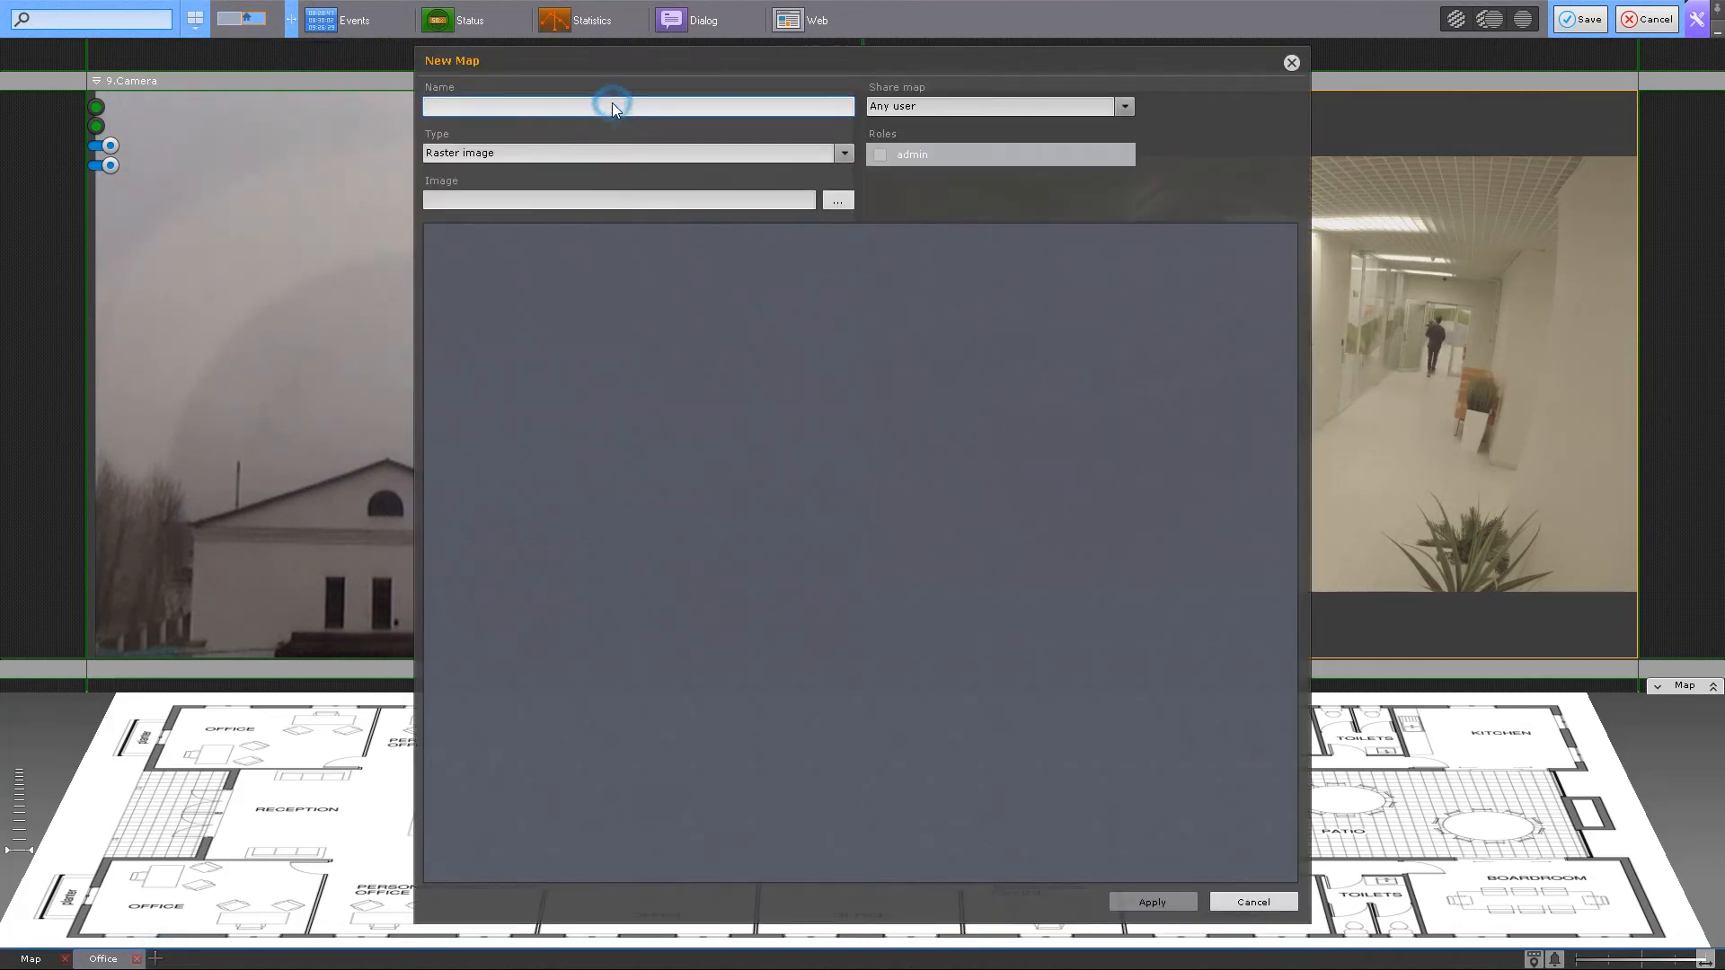
{"action": "type", "text": "Map 2"}
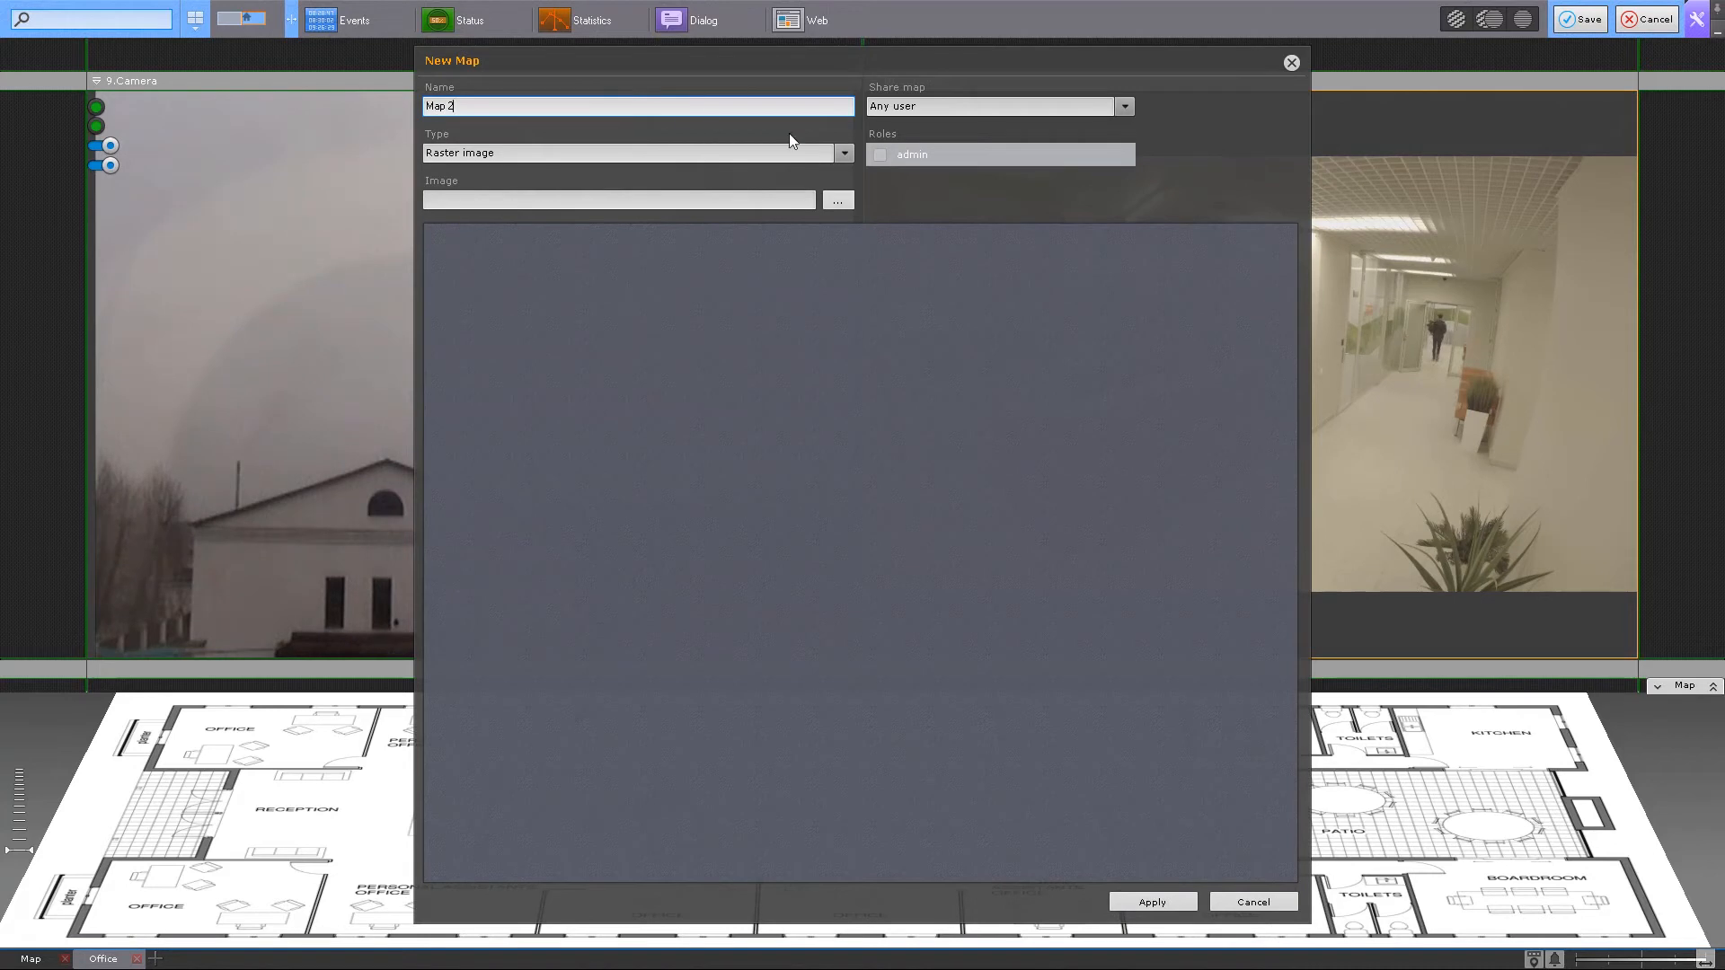
{"action": "left_click", "coordinate": [842, 153]}
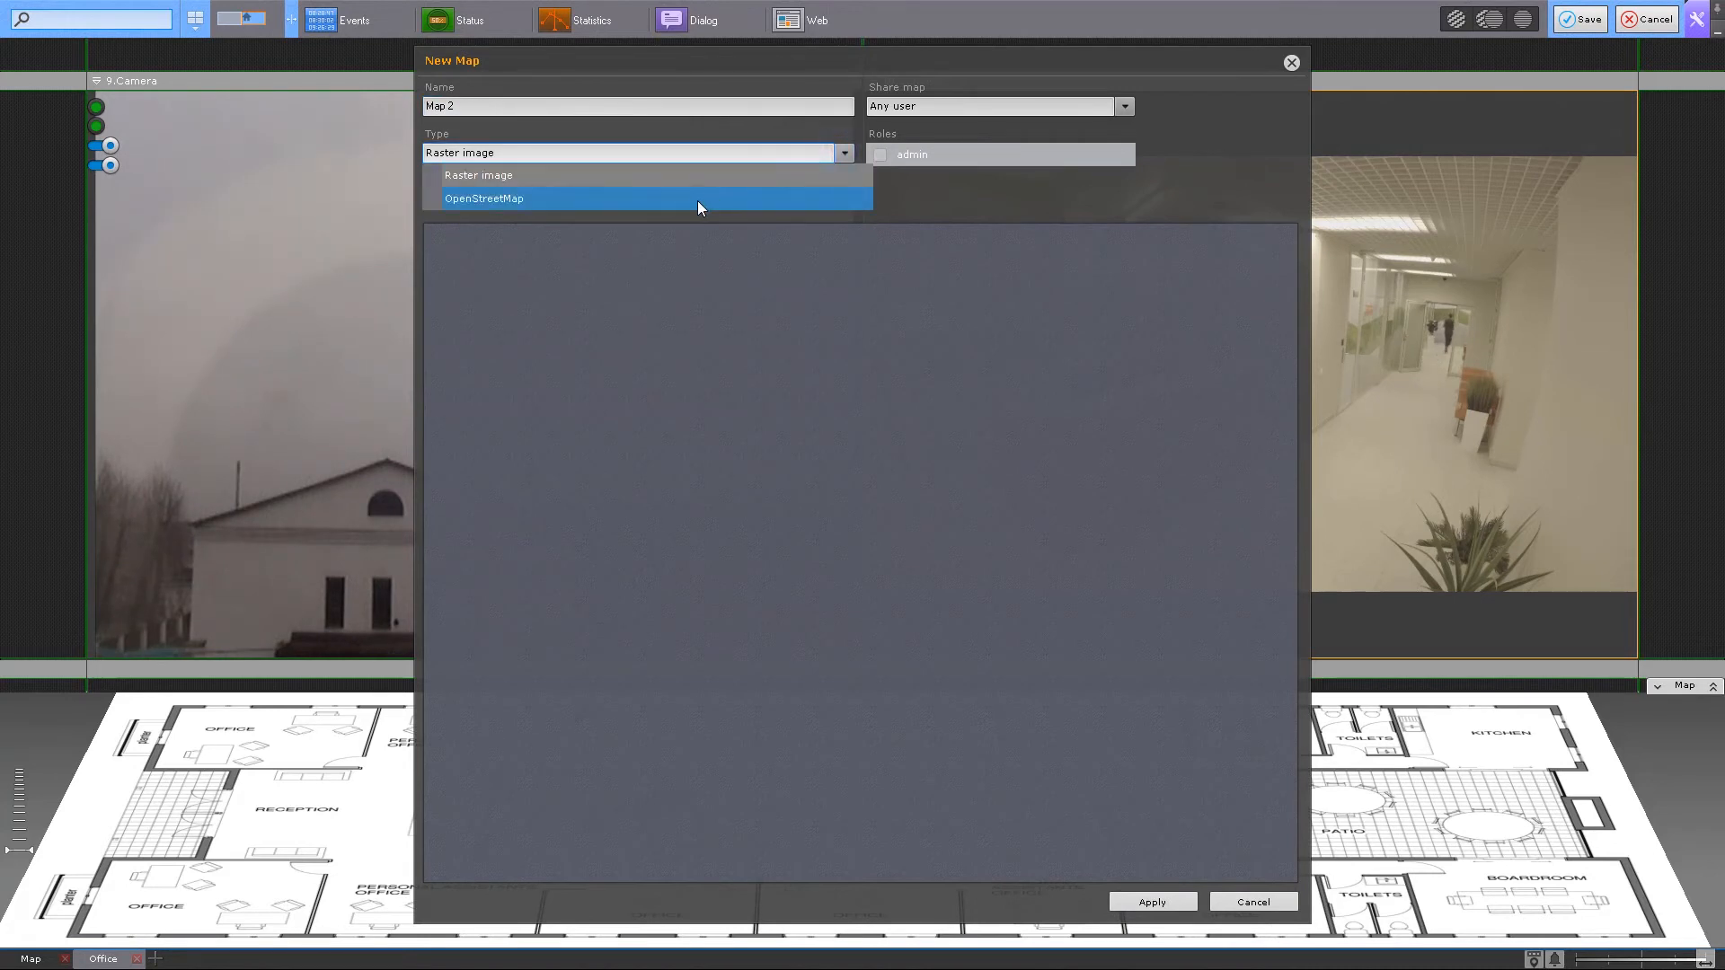
{"action": "left_click", "coordinate": [484, 197]}
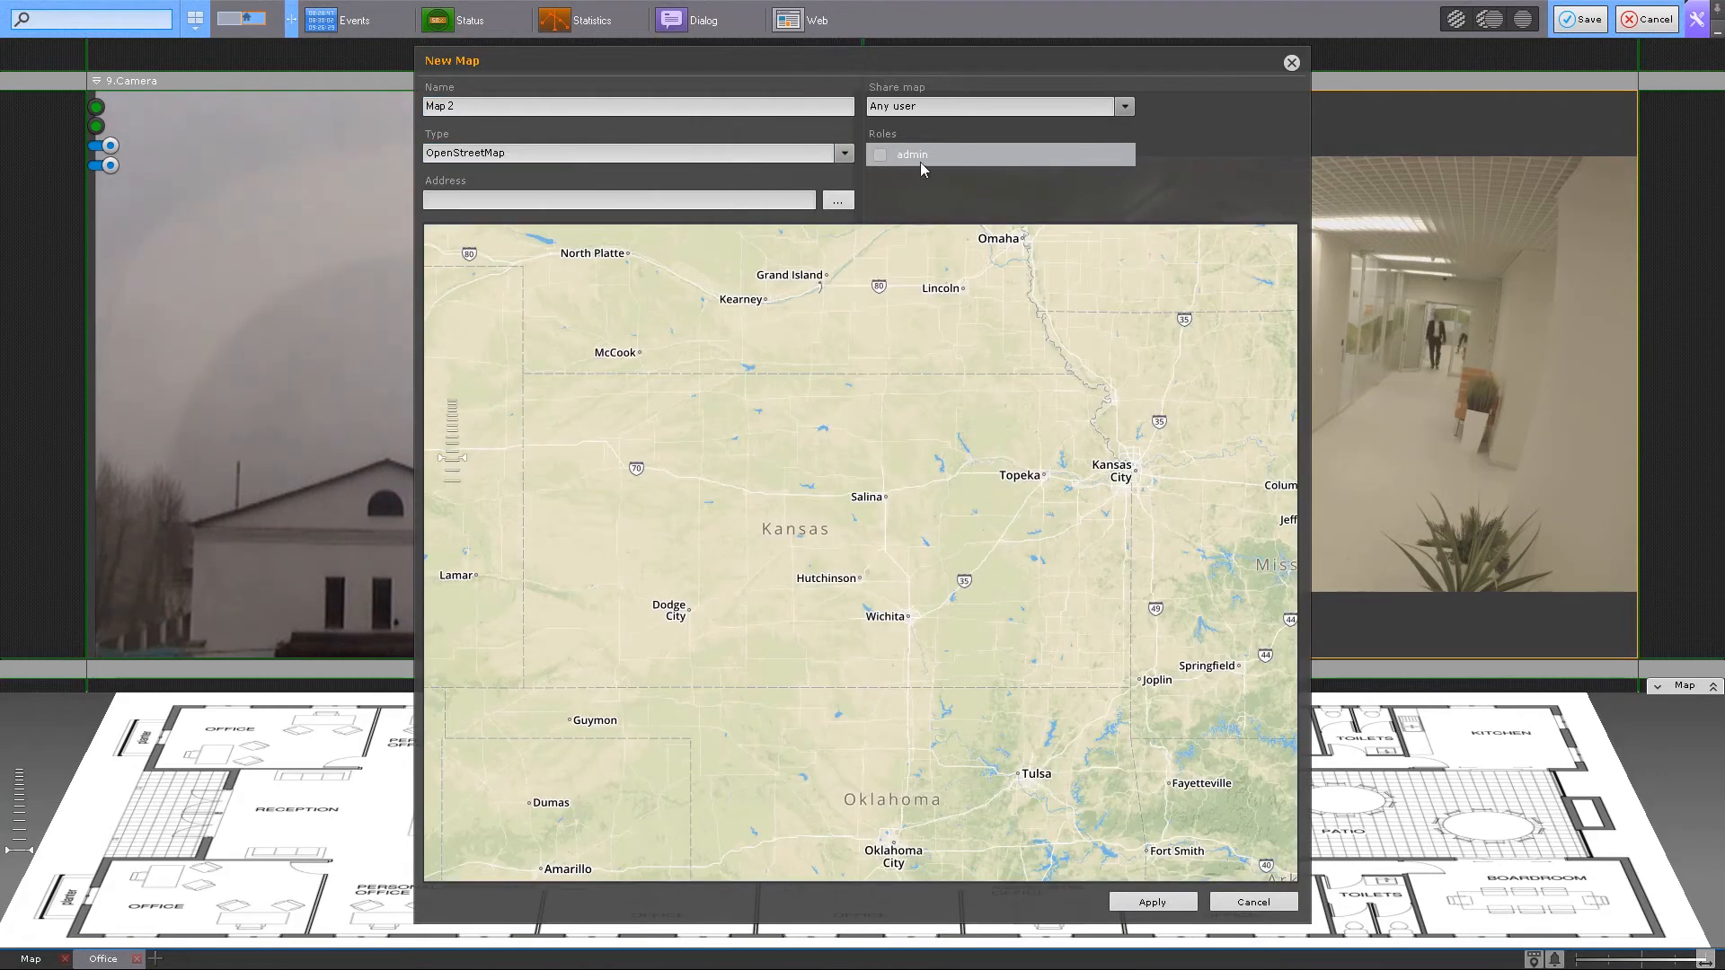
{"action": "left_click", "coordinate": [1123, 106]}
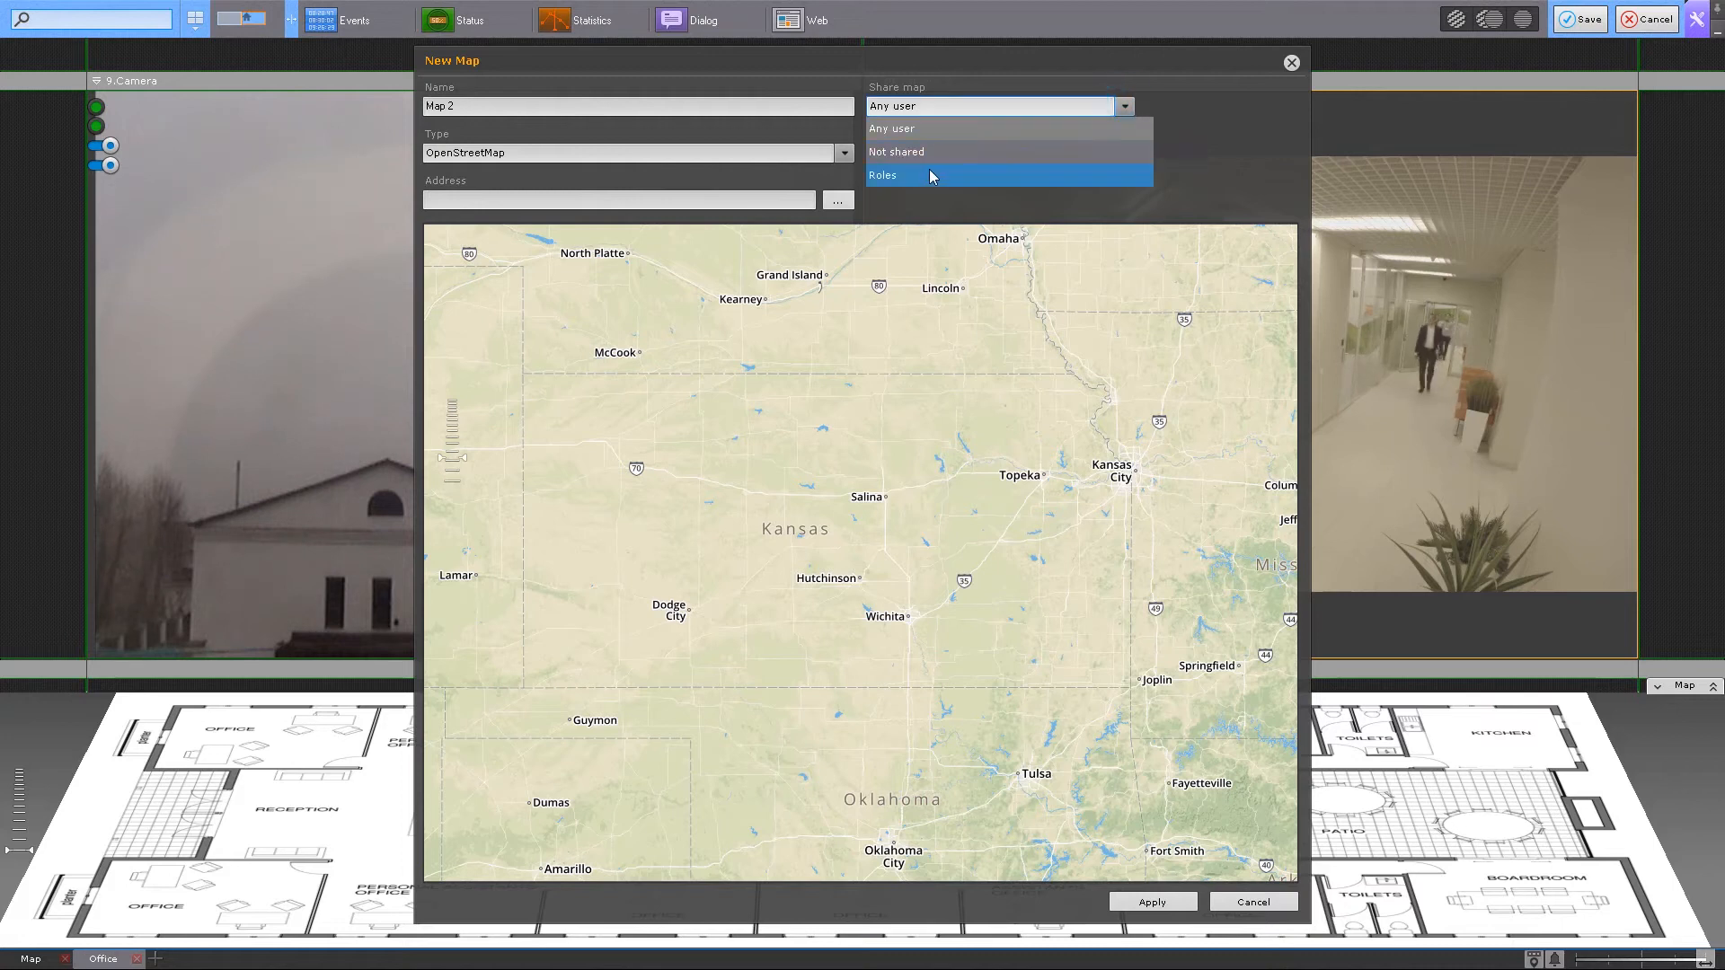
{"action": "left_click", "coordinate": [883, 176]}
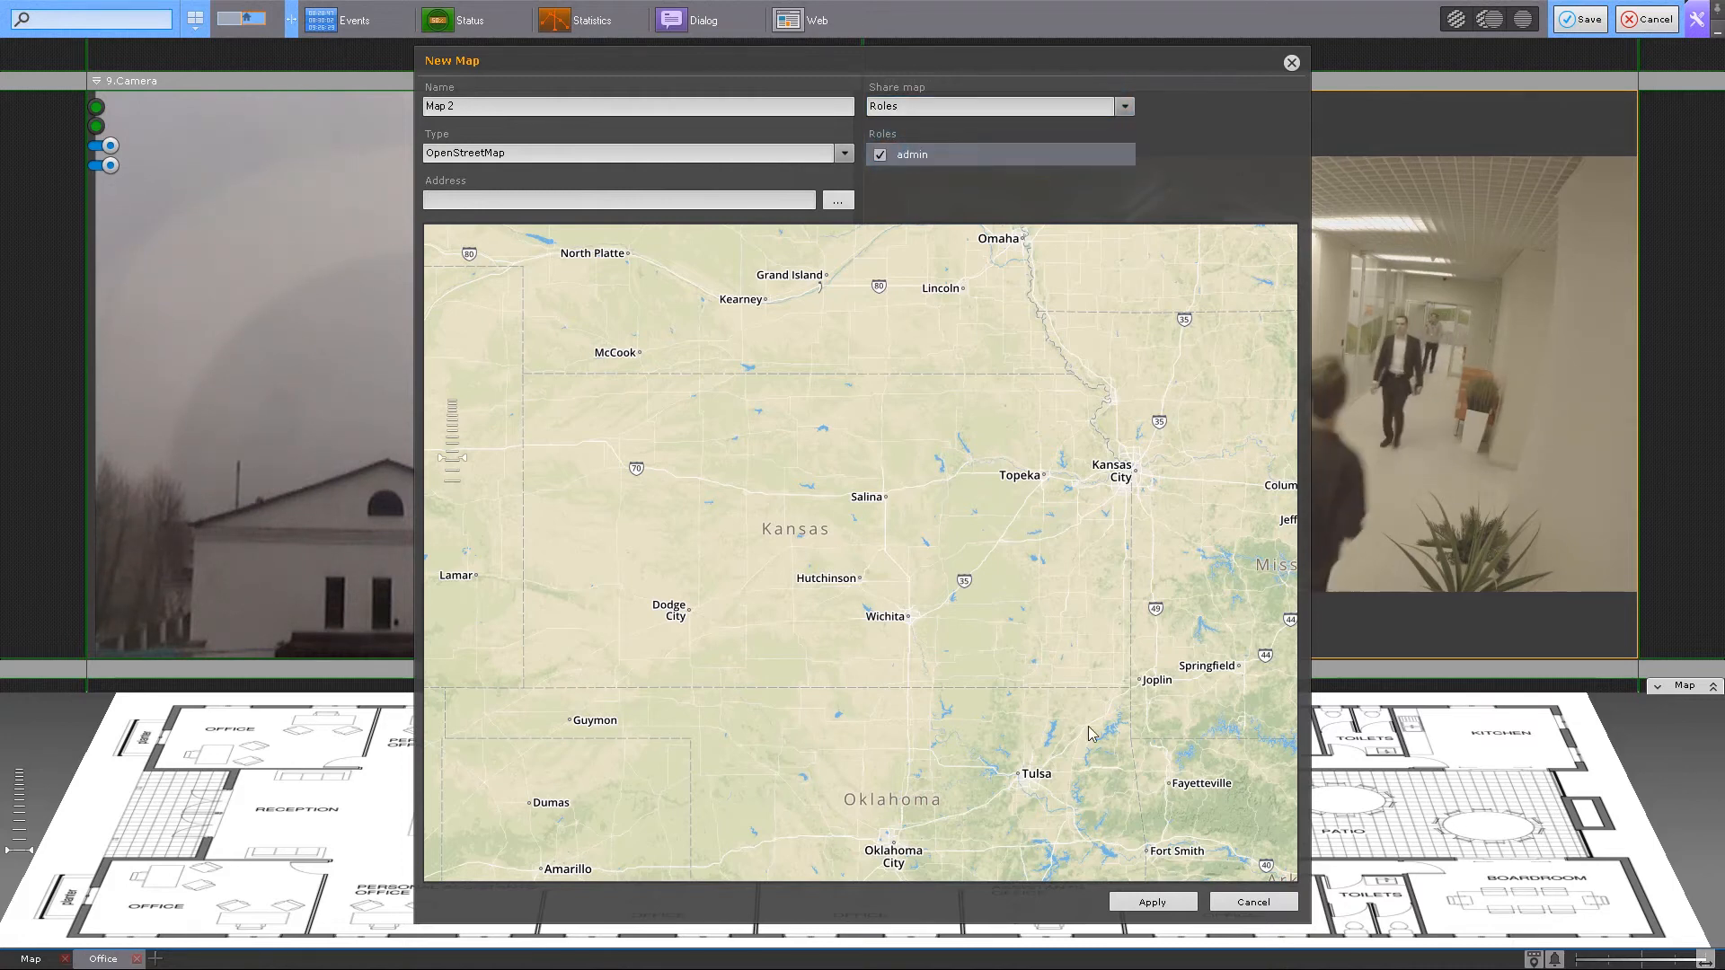
{"action": "left_click", "coordinate": [1151, 901]}
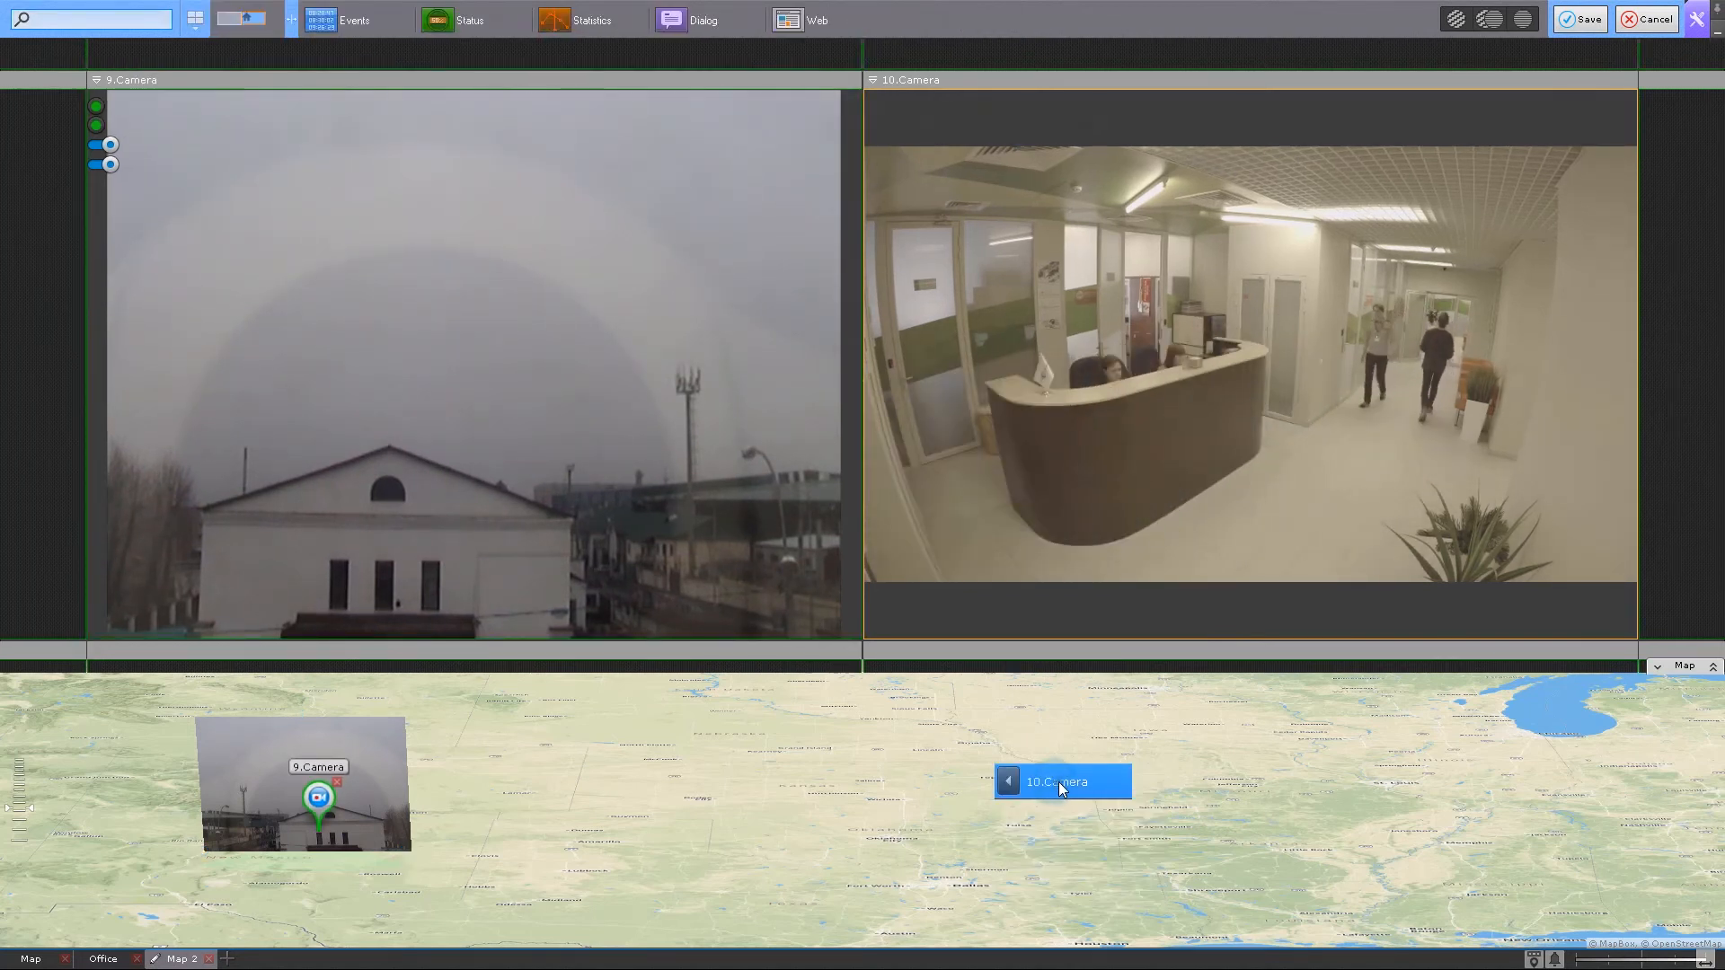
Place 10.Camera on Map 2 and add 9.Camera's 9.0.1 input and output markers
{"action": "left_click", "coordinate": [1054, 780]}
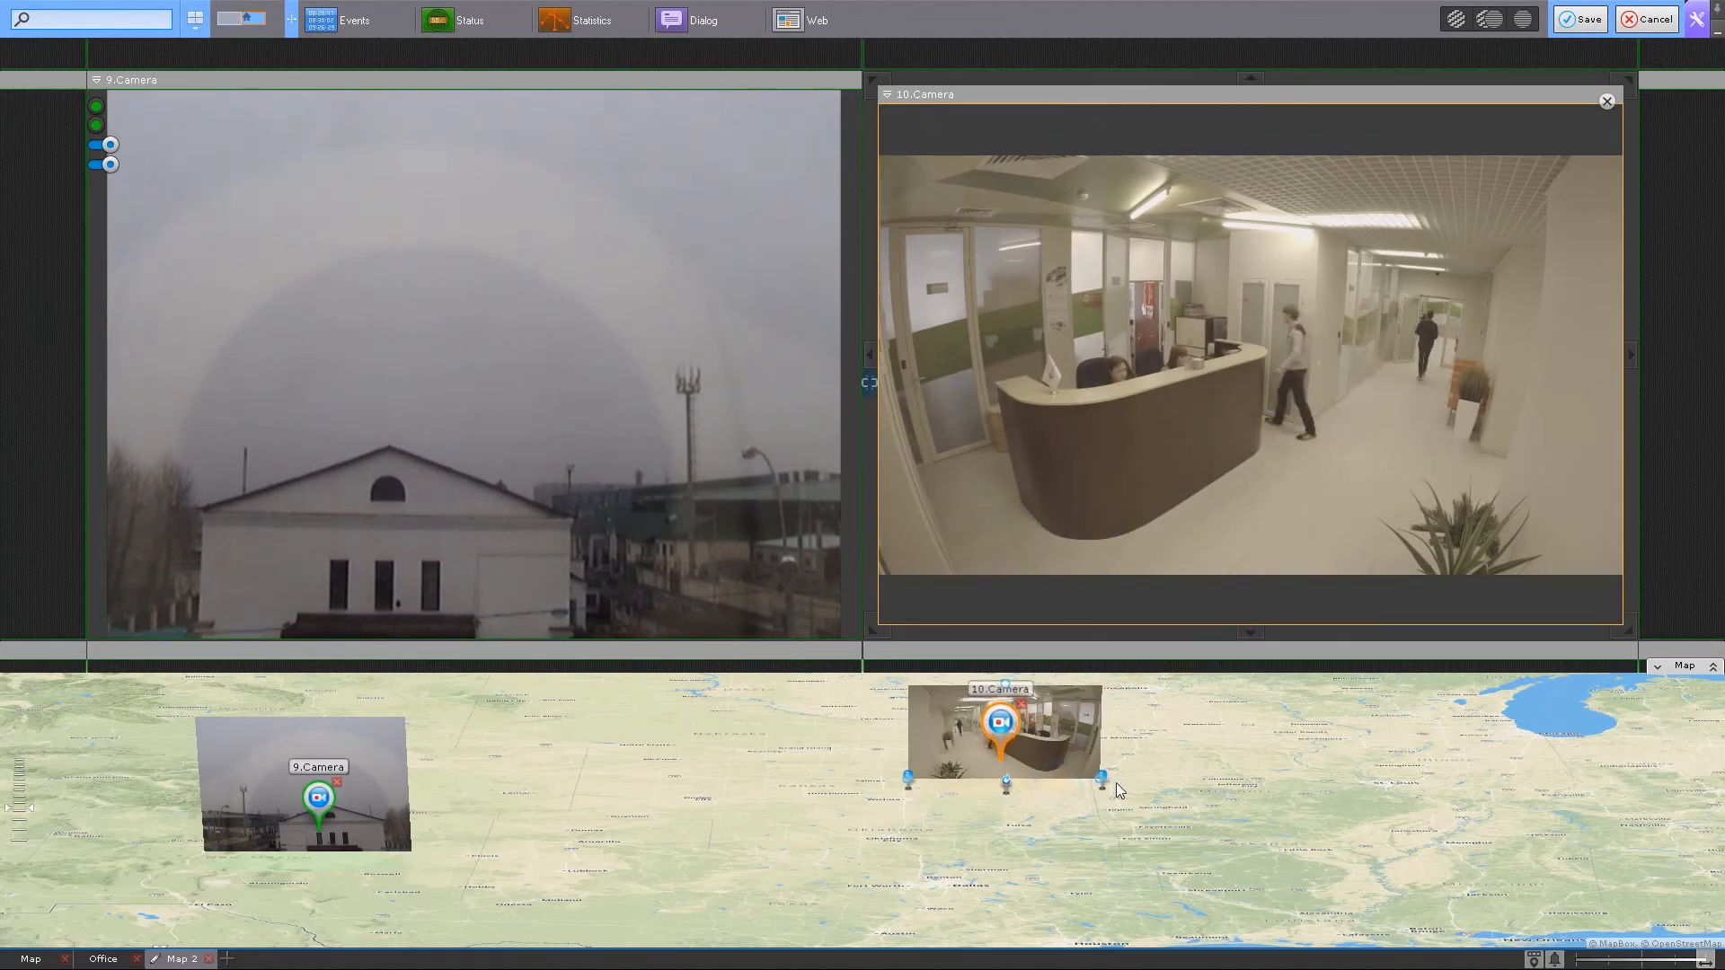
{"action": "right_click", "coordinate": [318, 798]}
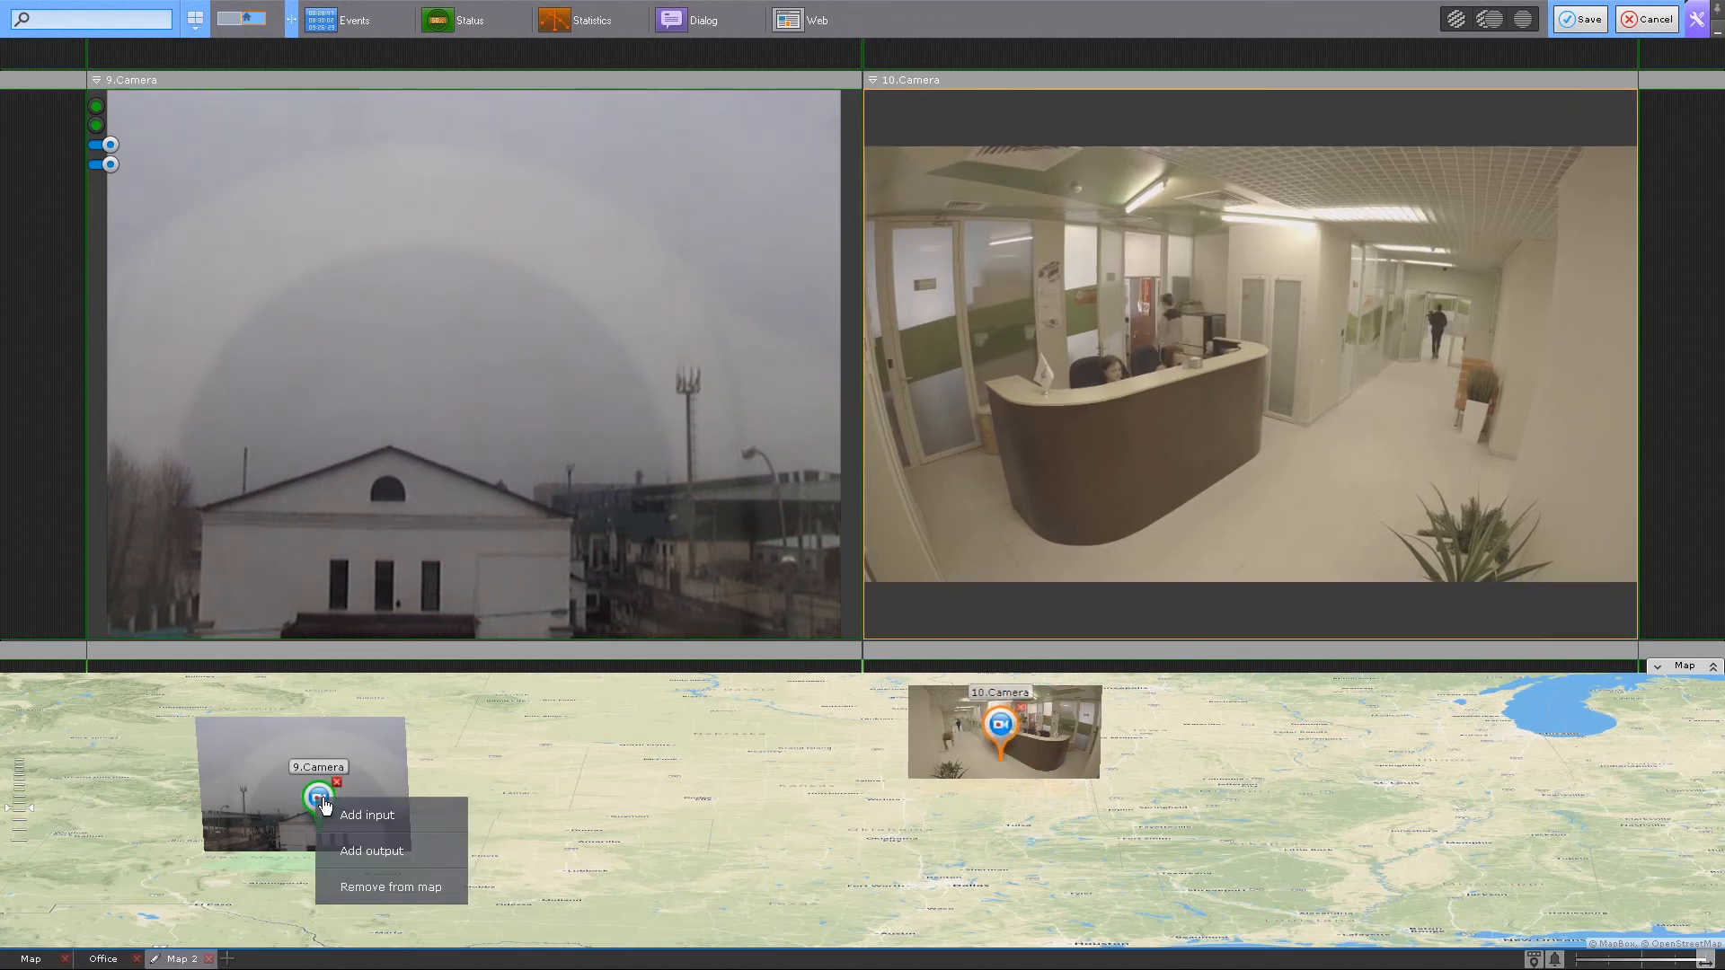
{"action": "left_click", "coordinate": [367, 814]}
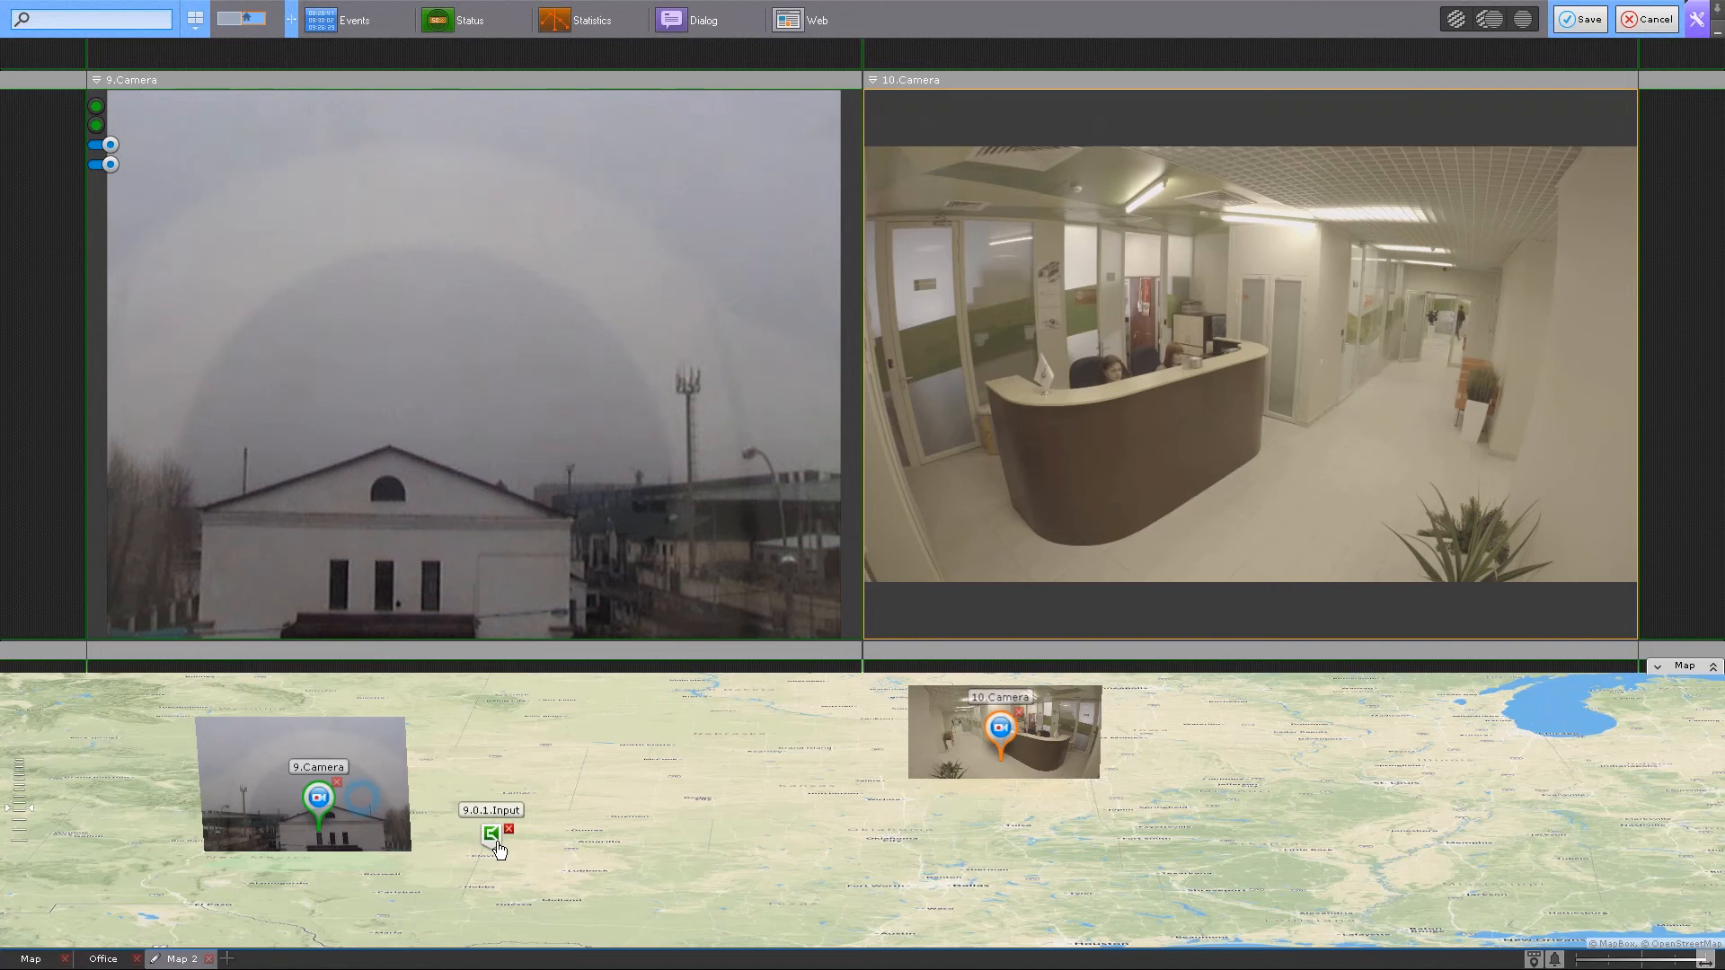
{"action": "right_click", "coordinate": [318, 798]}
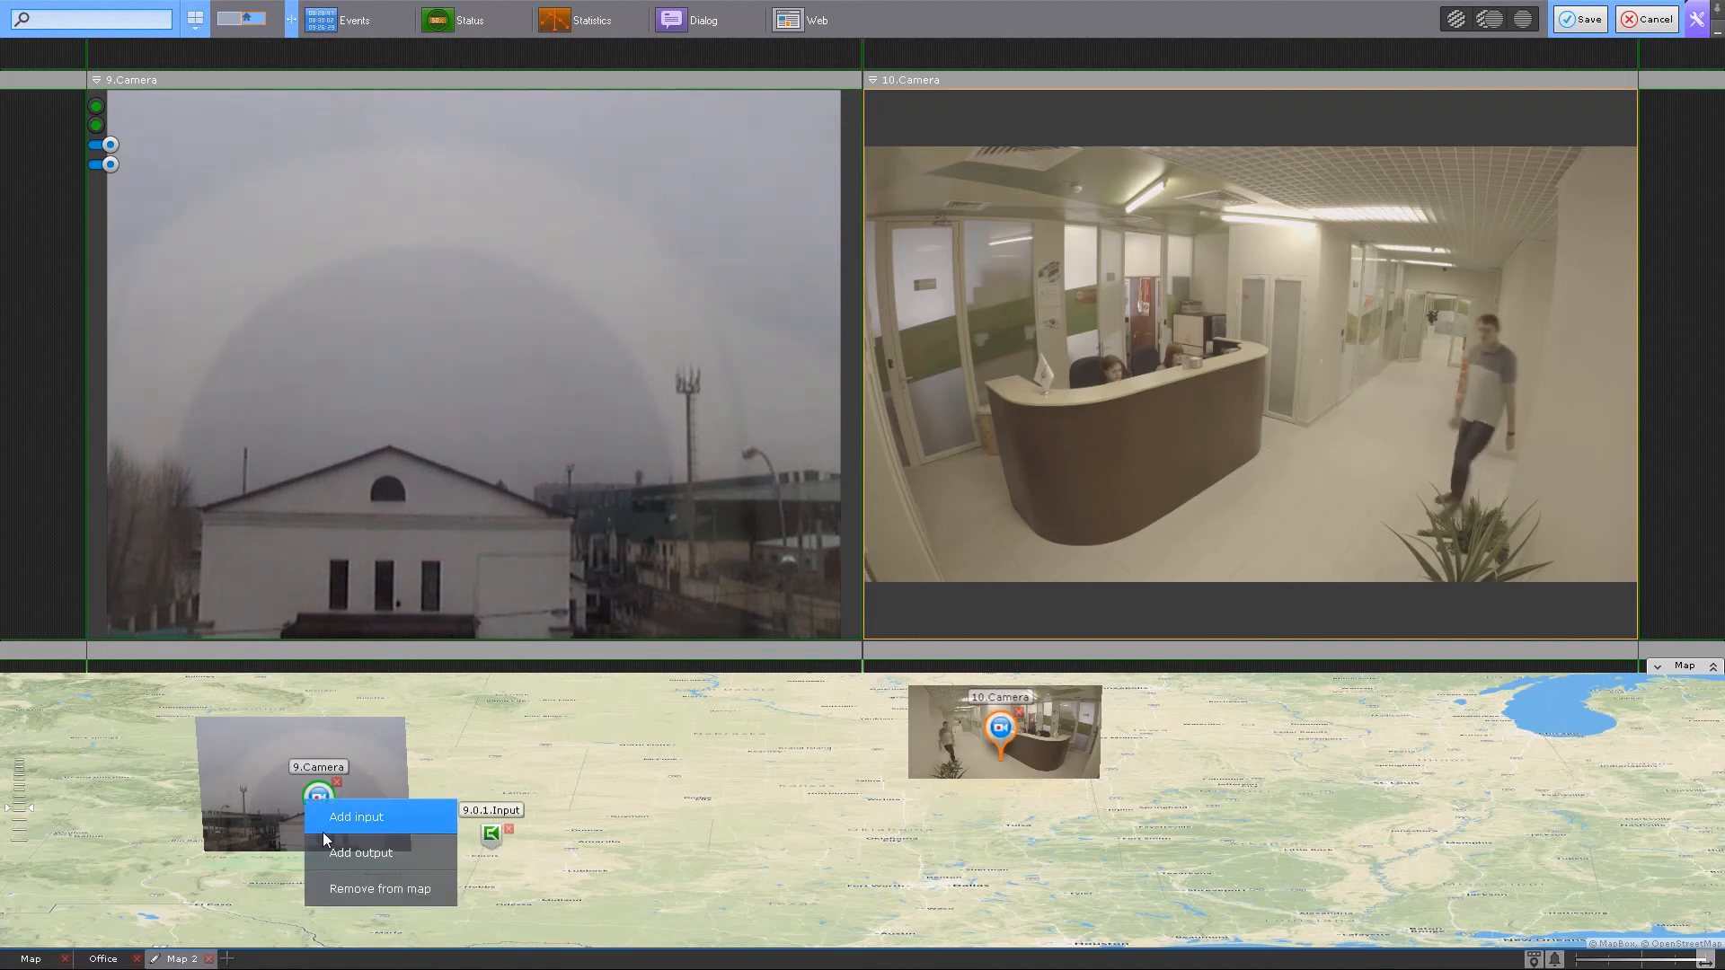
{"action": "left_click", "coordinate": [354, 816]}
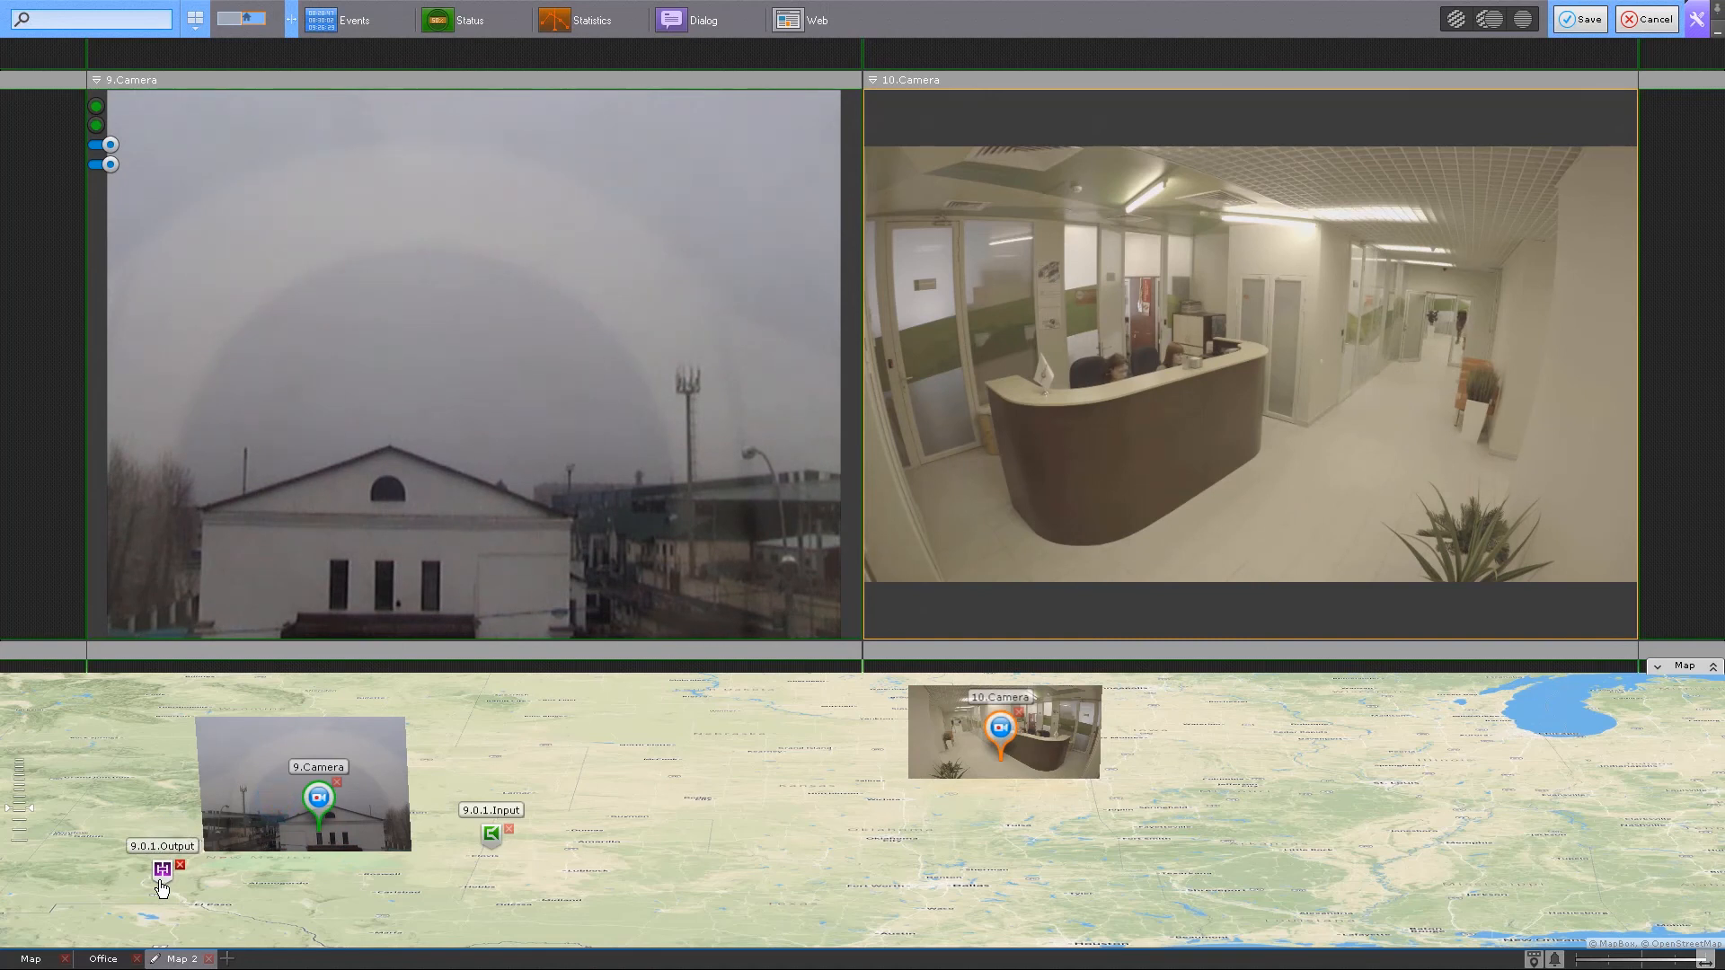
{"action": "mouse_move", "coordinate": [550, 788]}
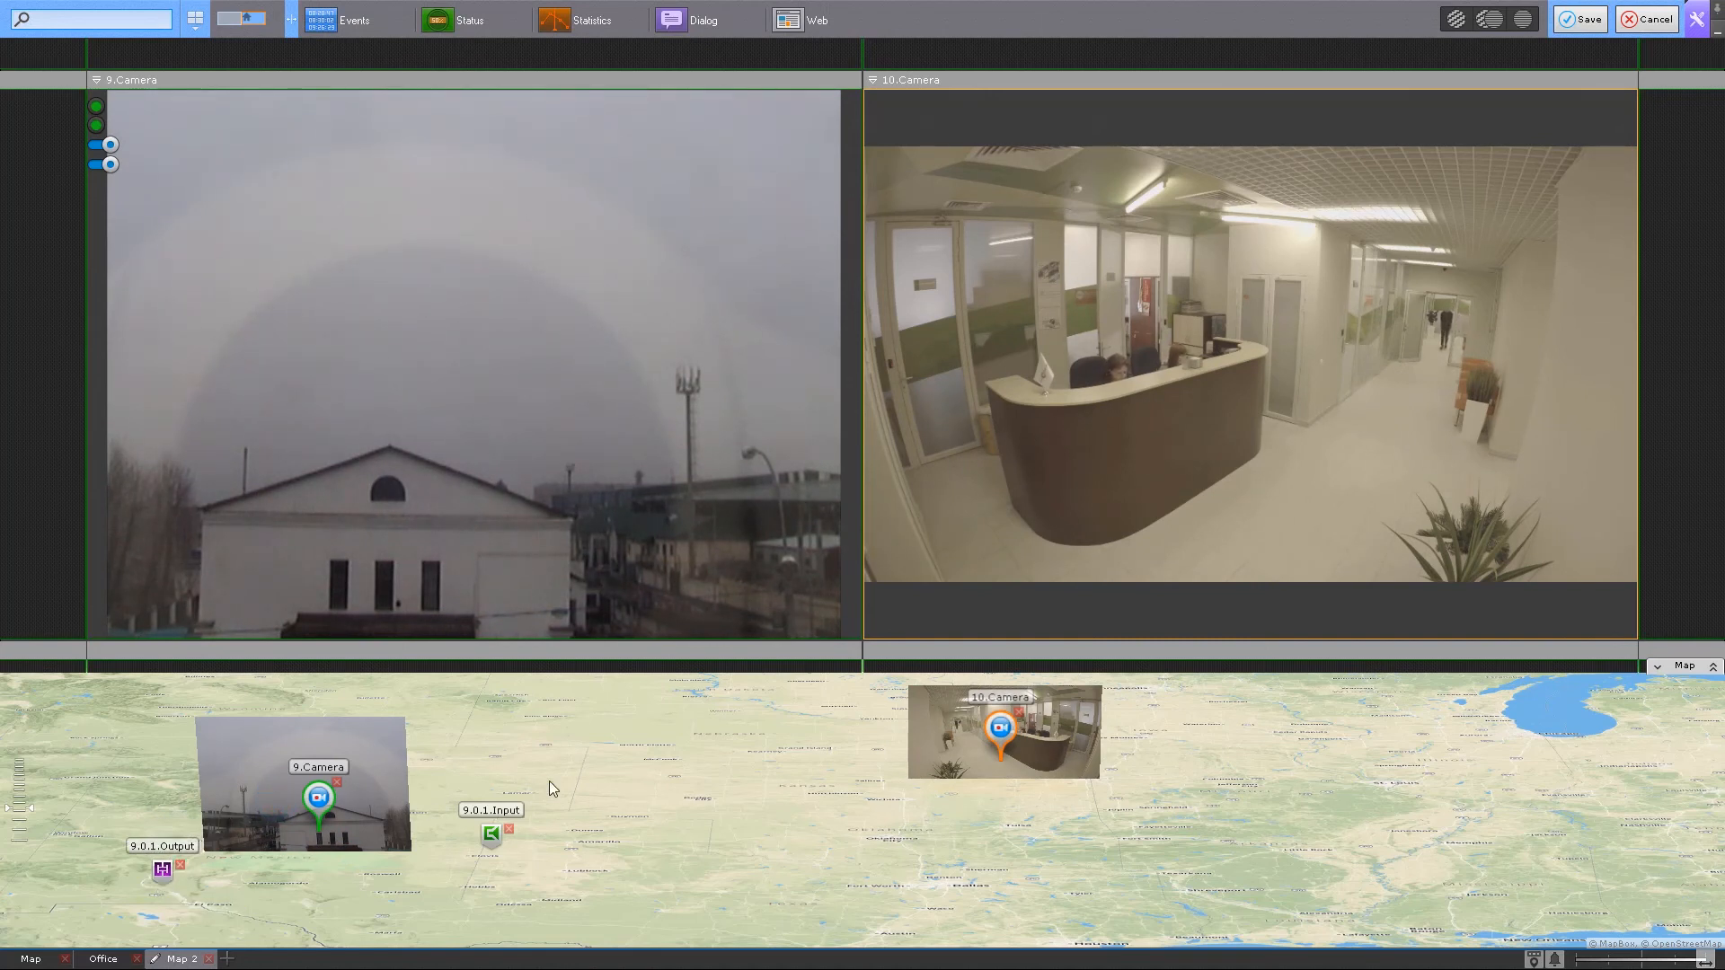
Add a transition to the Office map on Map 2, verify it, and save the layout
{"action": "right_click", "coordinate": [646, 755]}
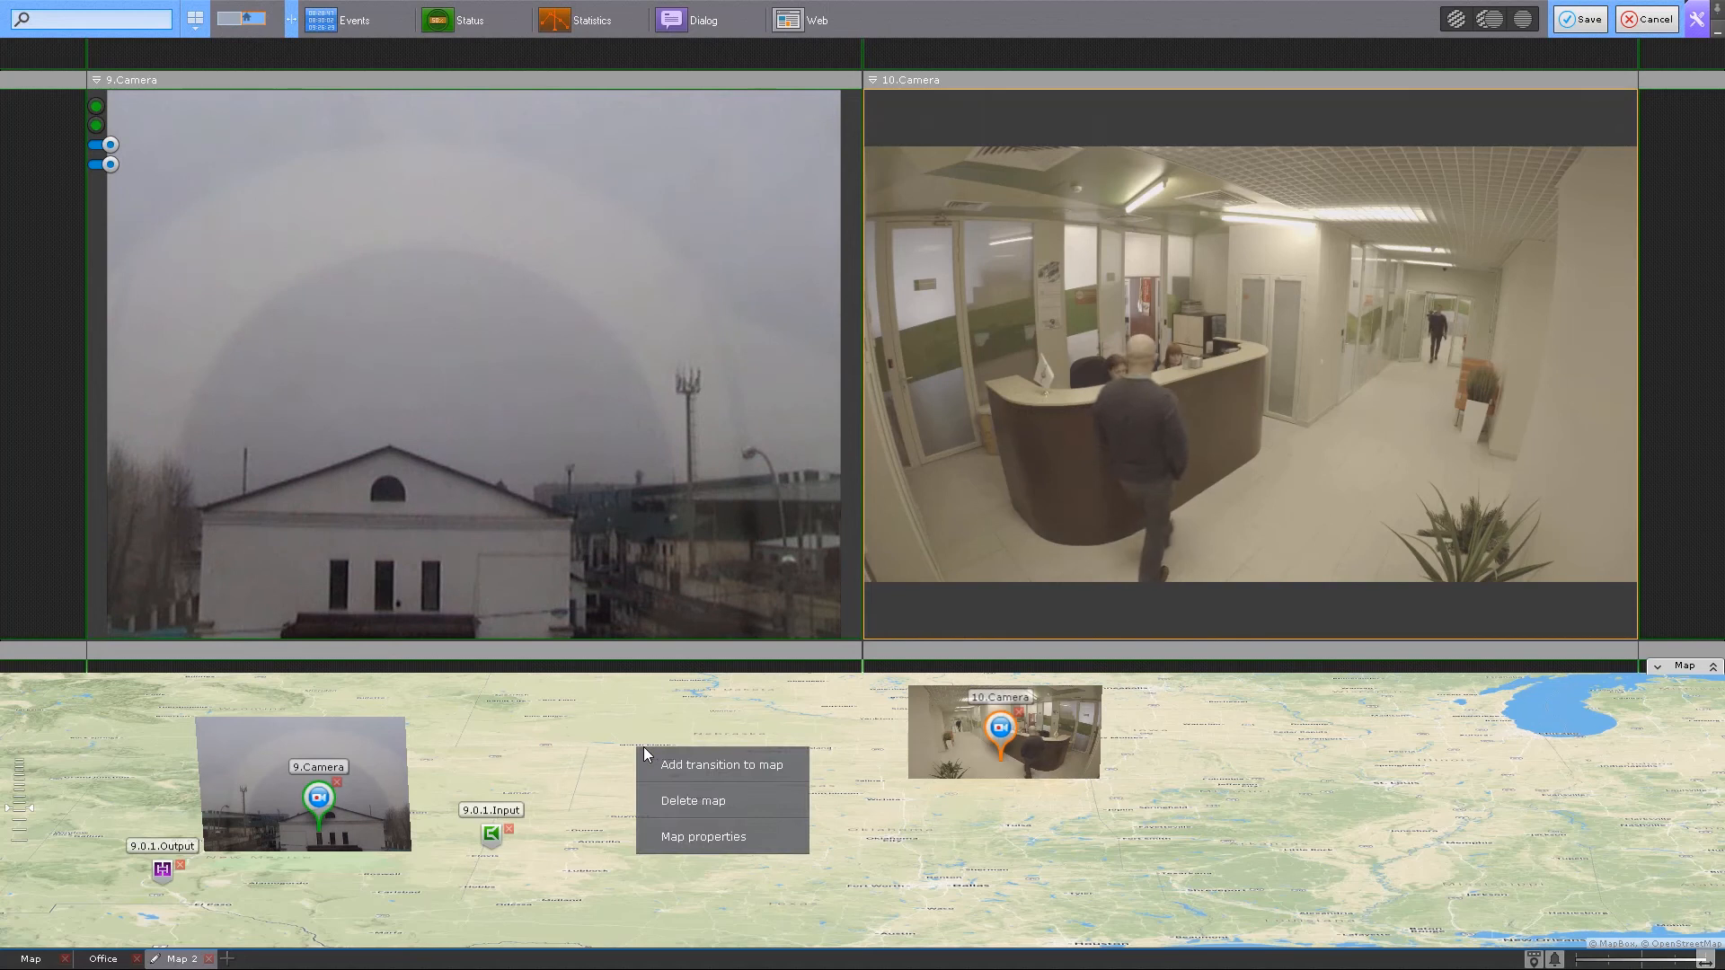
{"action": "mouse_move", "coordinate": [720, 765]}
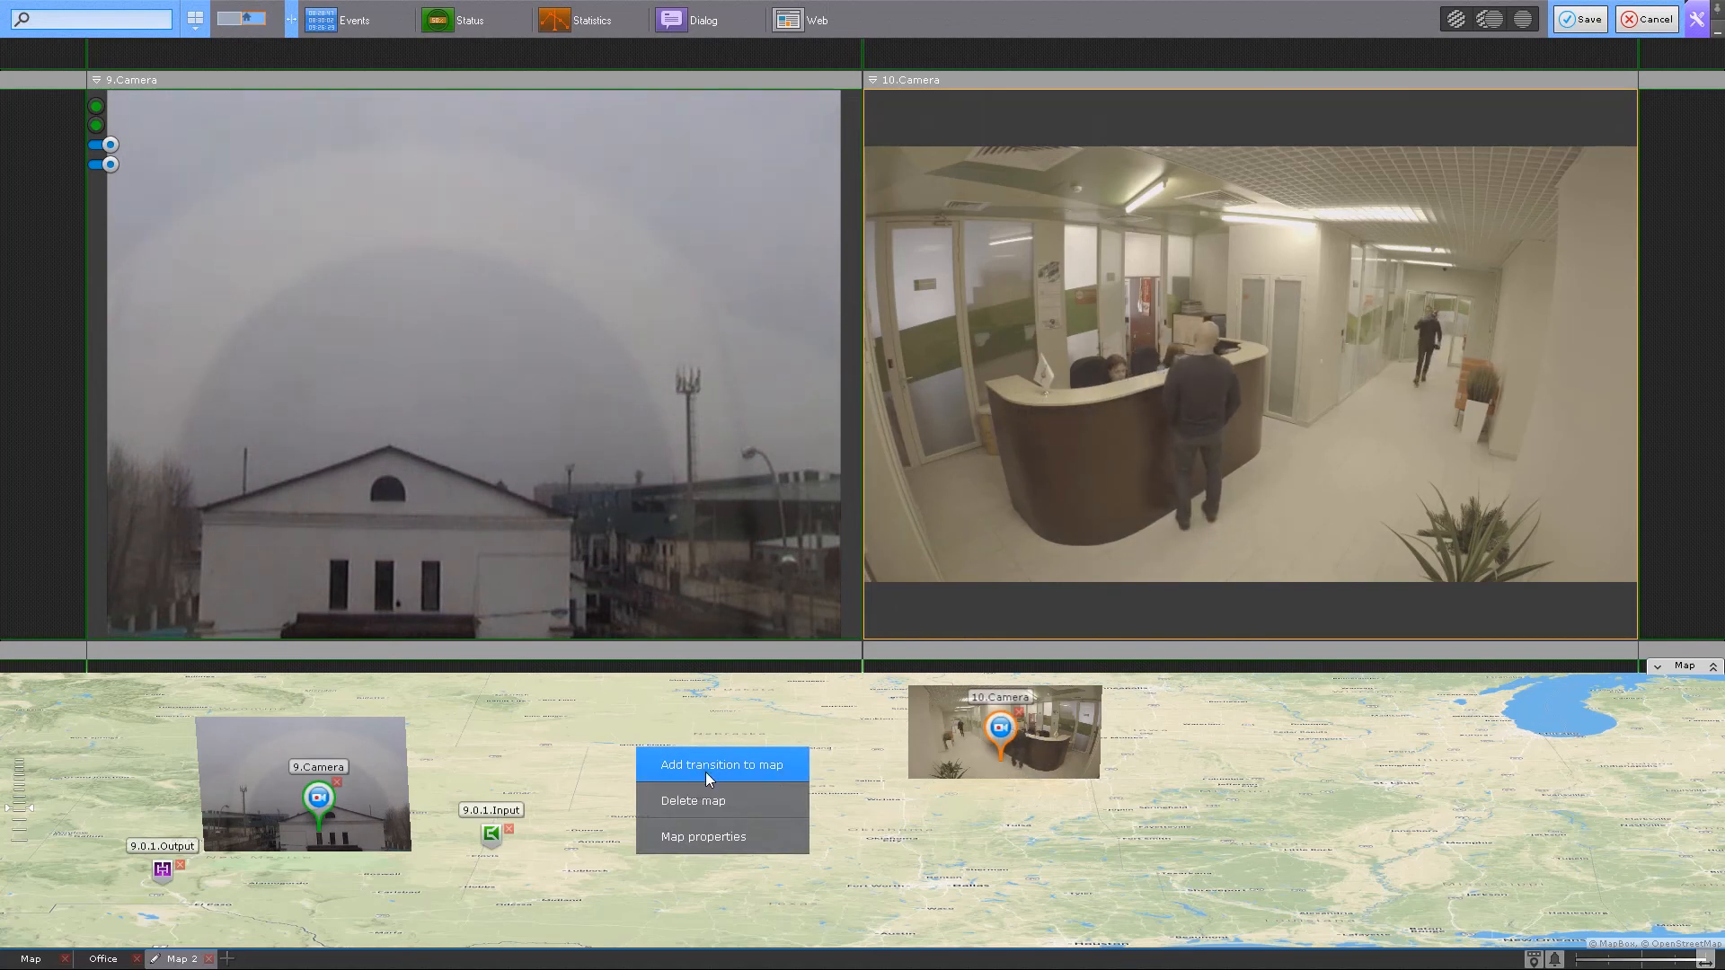
{"action": "left_click", "coordinate": [722, 765]}
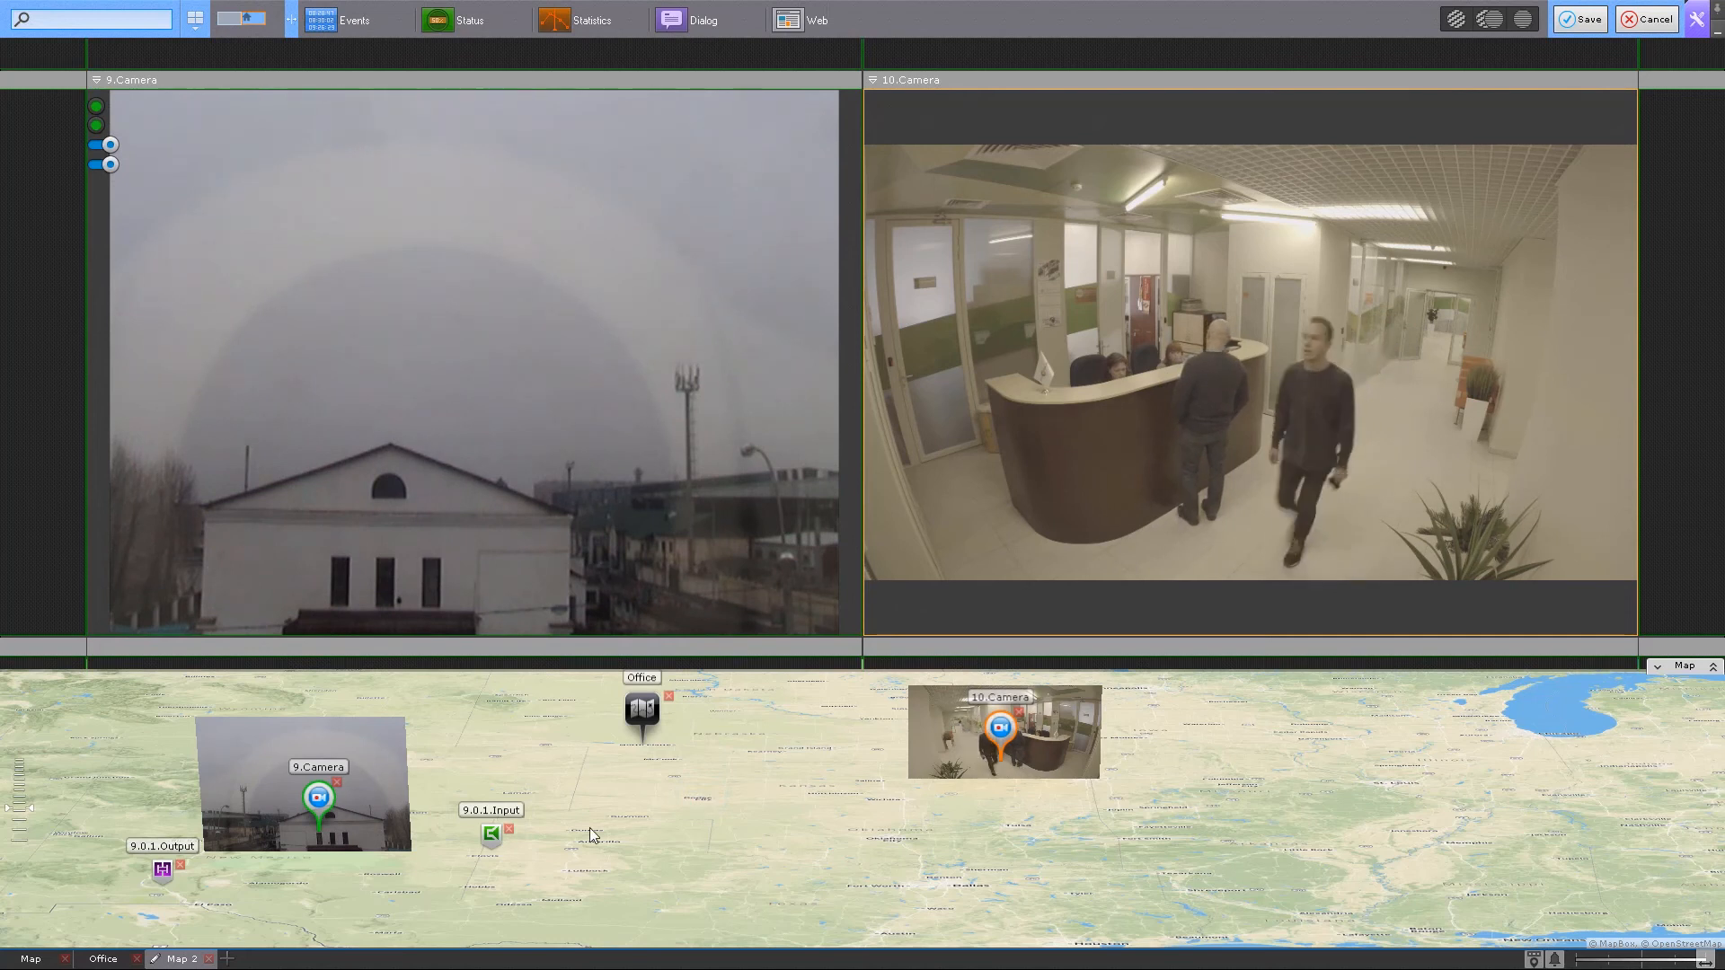
{"action": "left_click", "coordinate": [100, 959]}
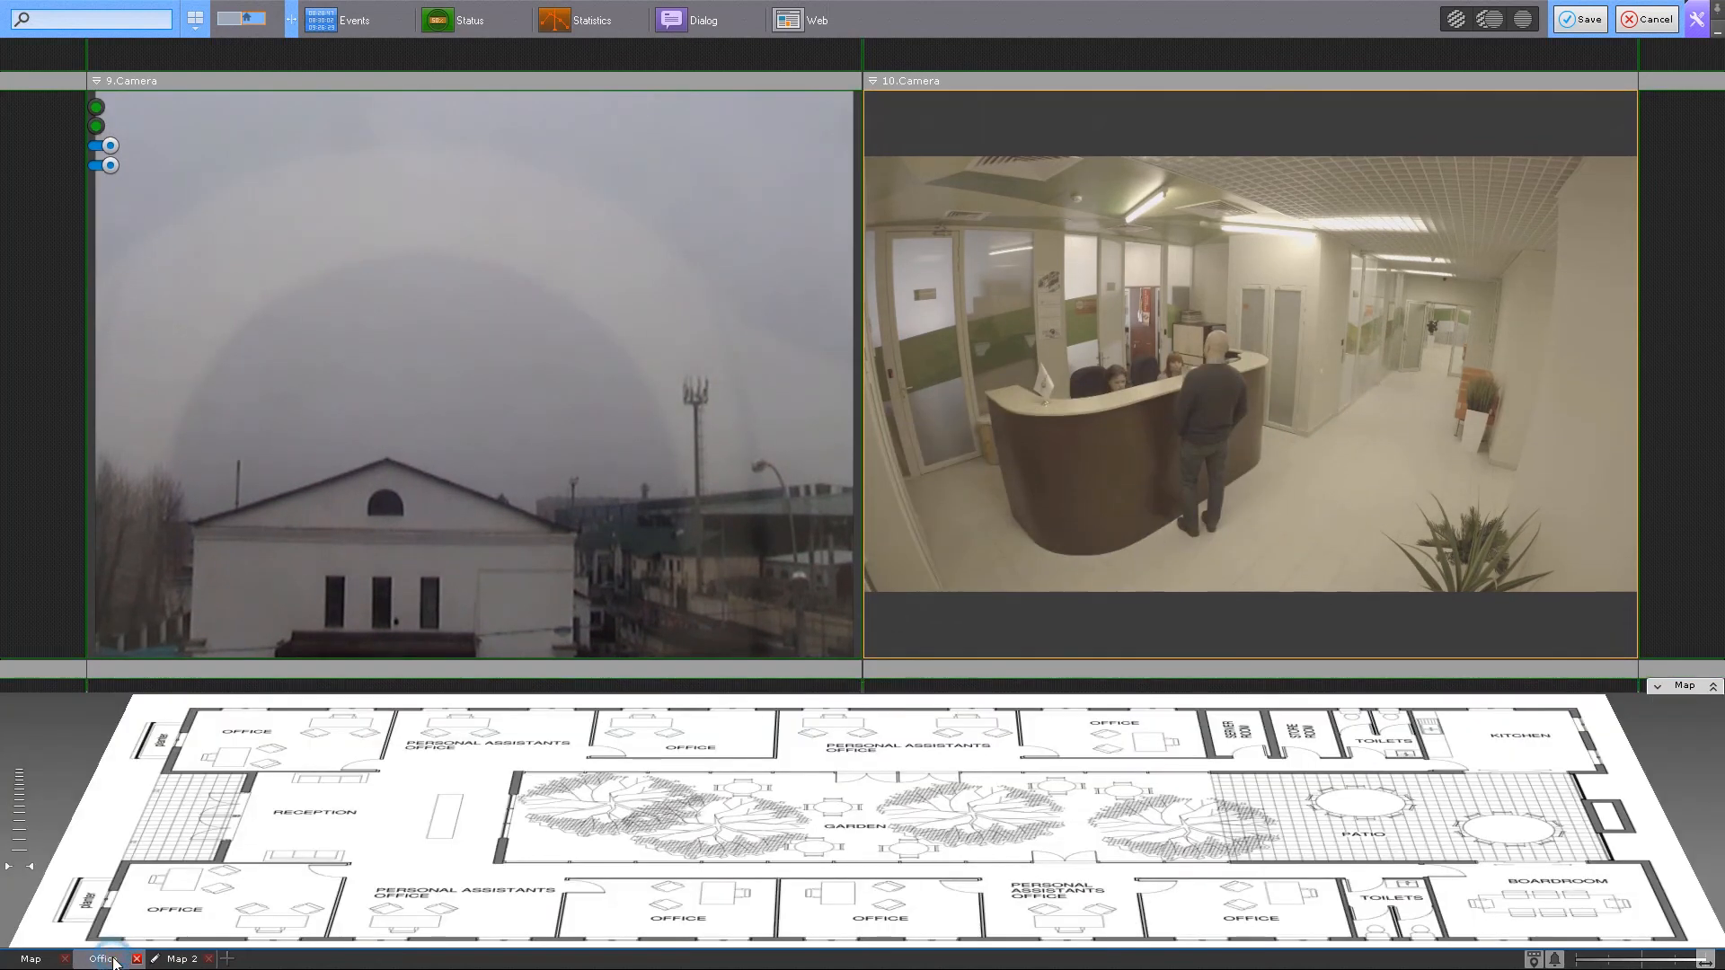
{"action": "left_click", "coordinate": [180, 959]}
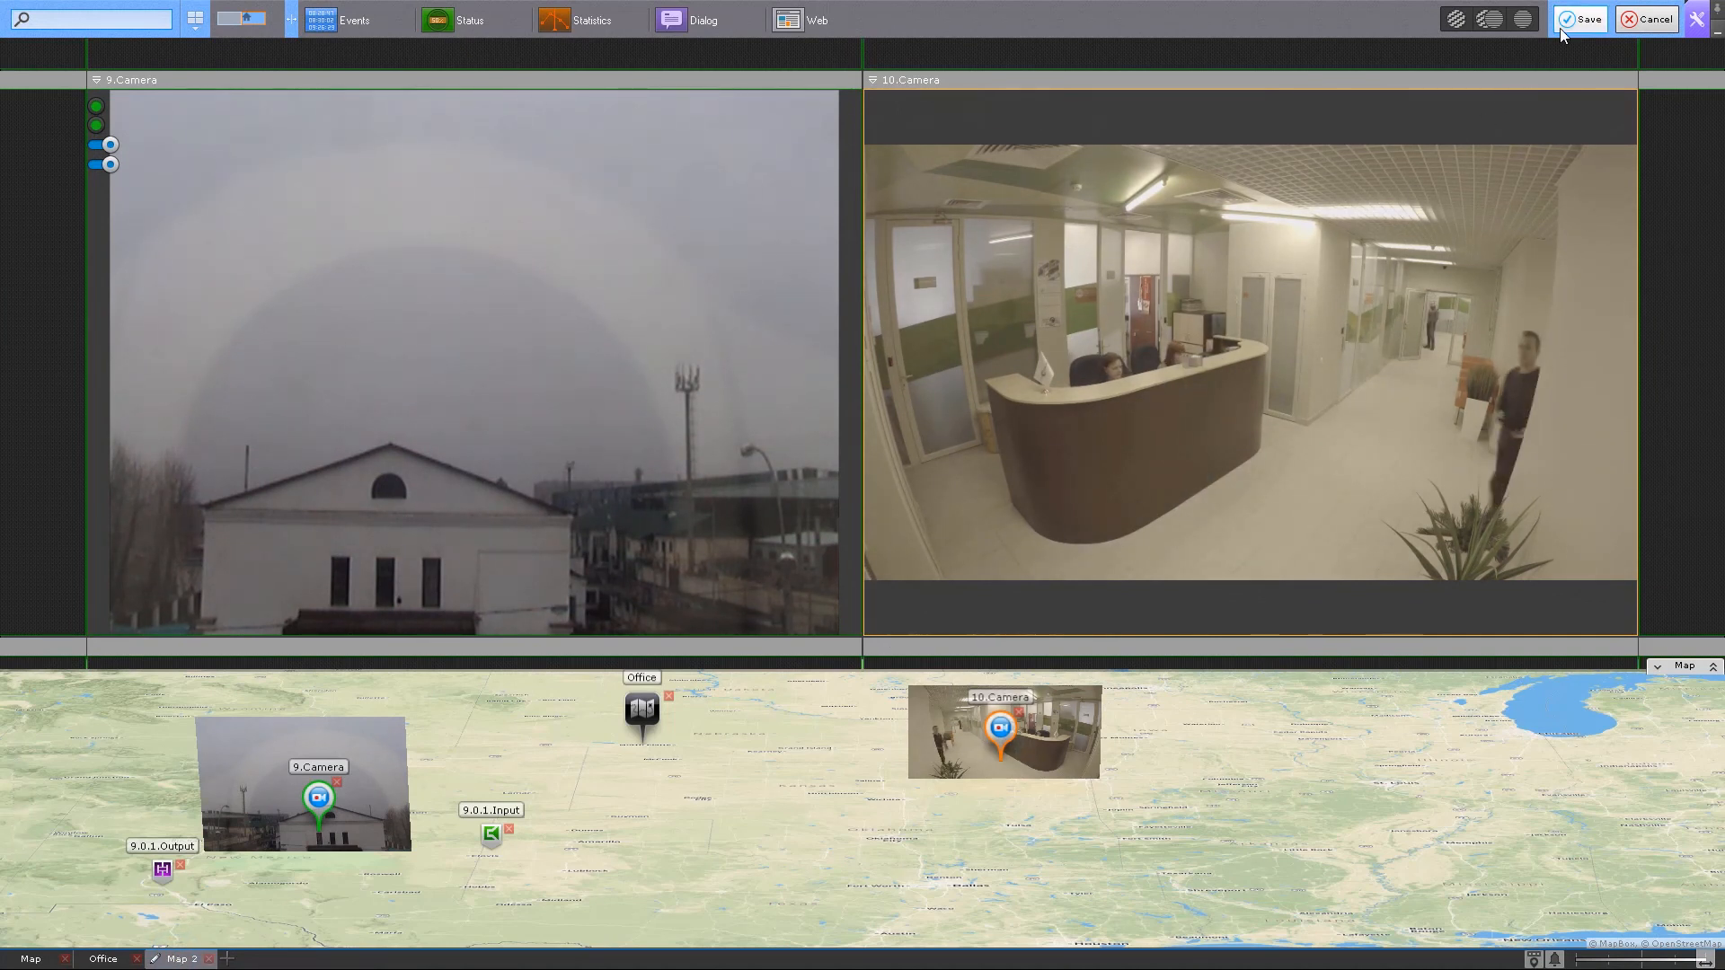
{"action": "left_click", "coordinate": [1581, 19]}
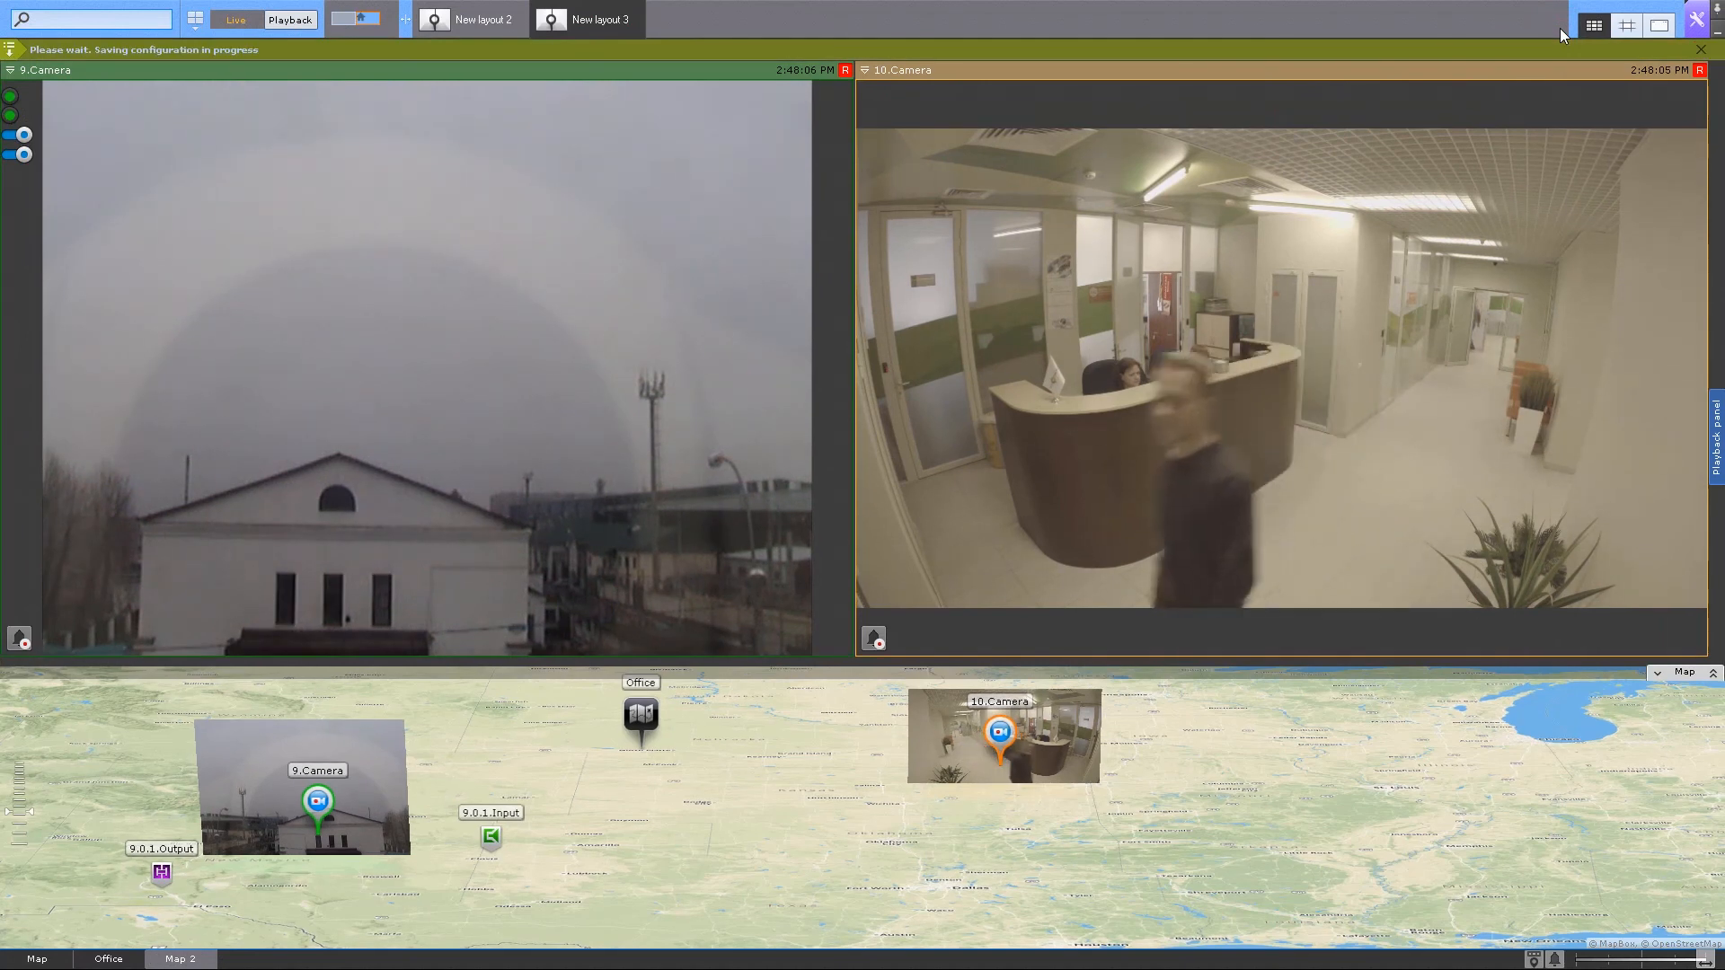